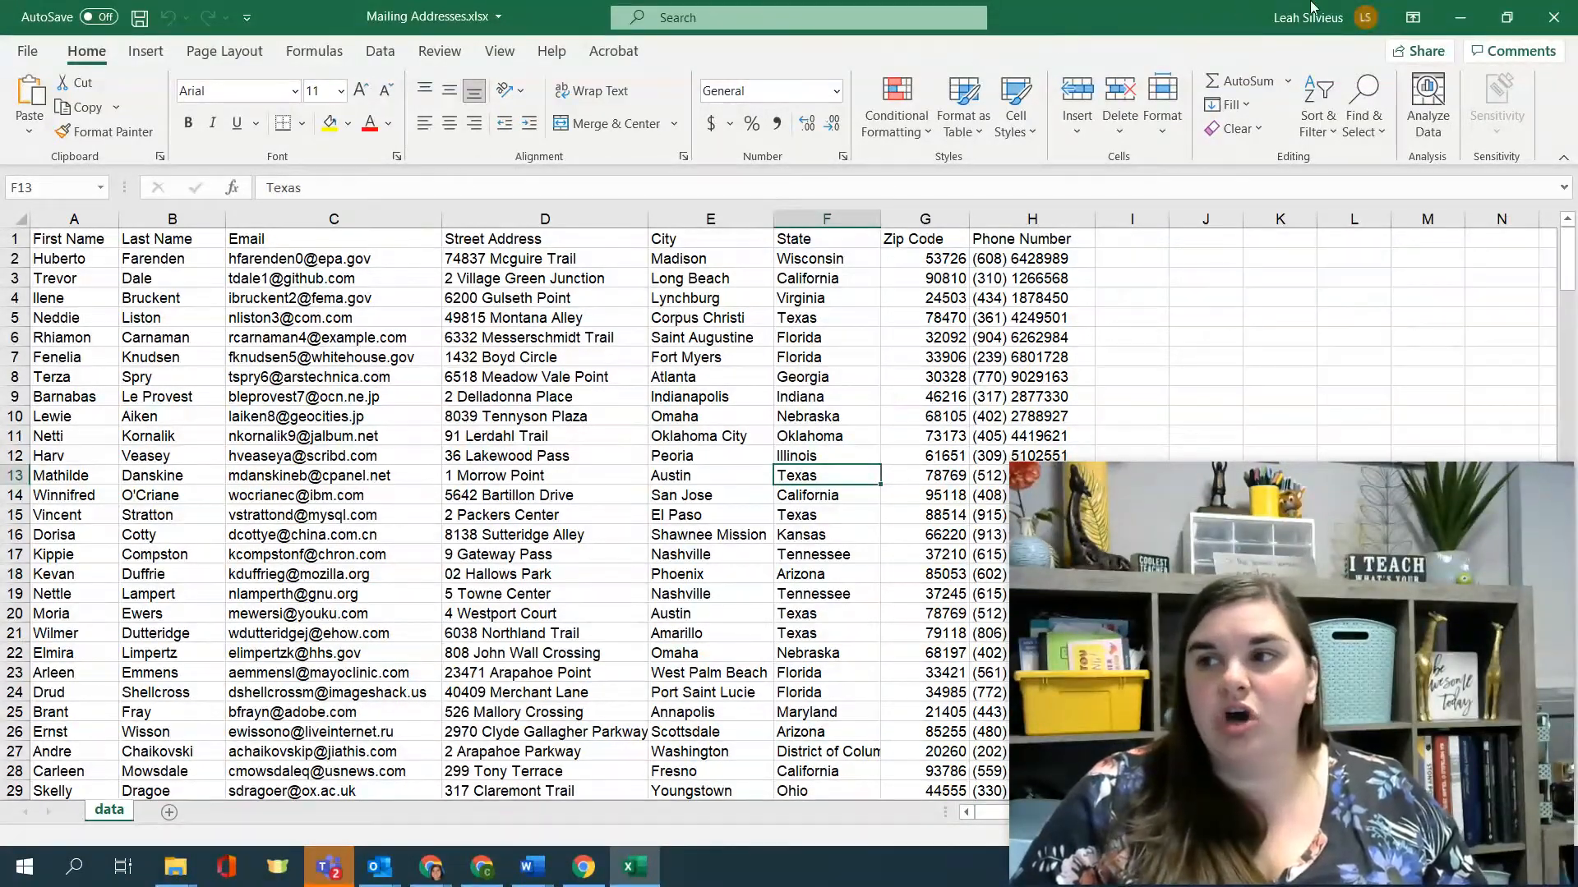
# - Switch from the Excel address list to the blank Word document via the taskbar
pyautogui.click(528, 866)
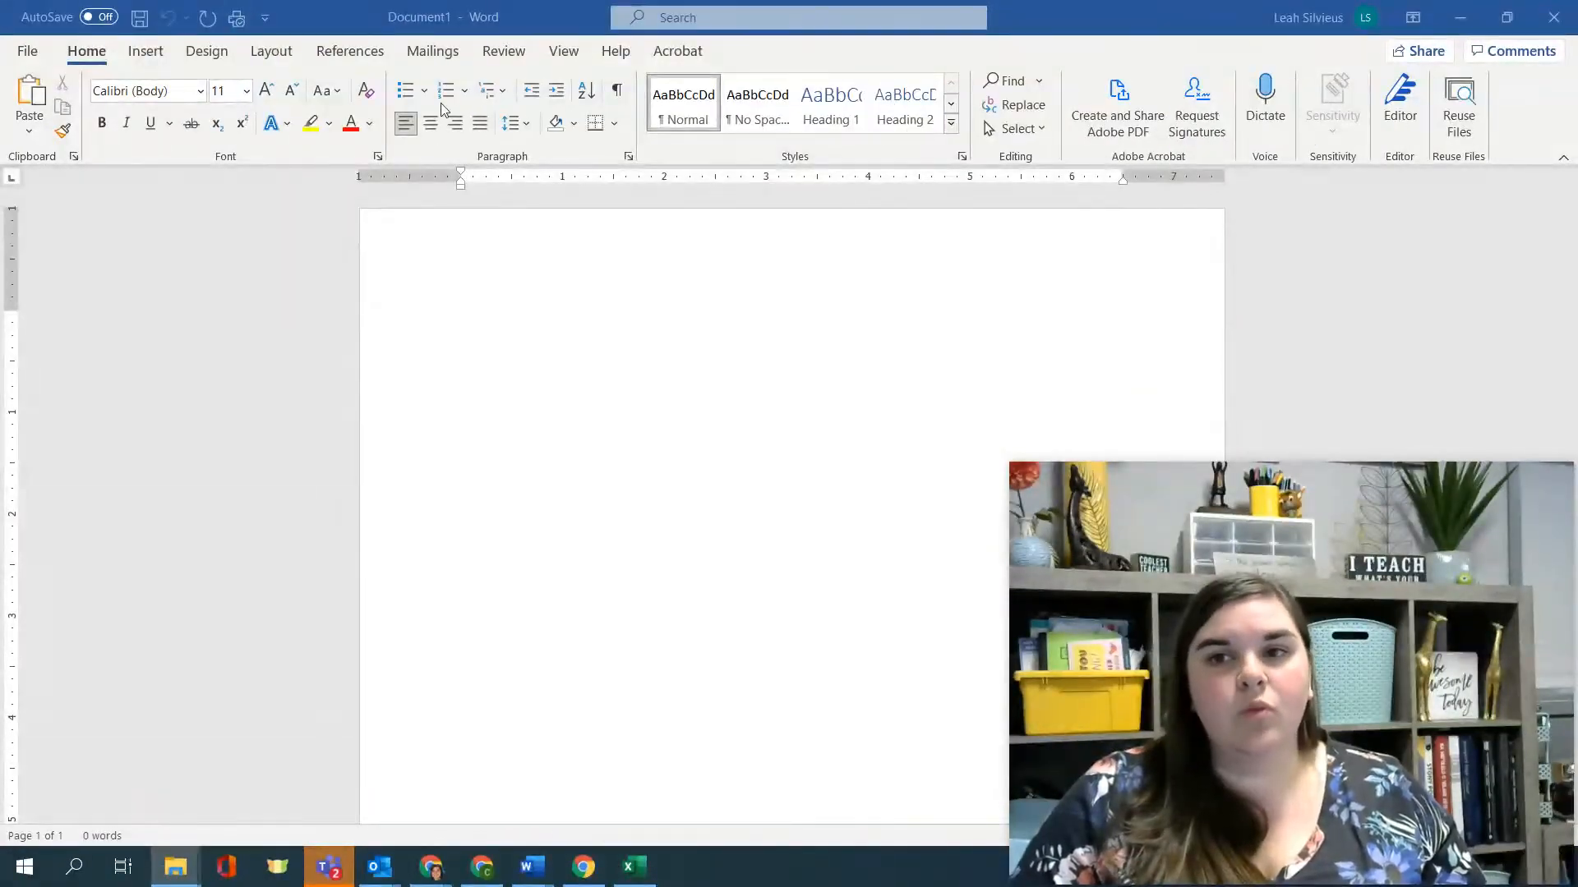
# - Show the Mailings ribbon commands and place the cursor in the blank document
pyautogui.click(432, 51)
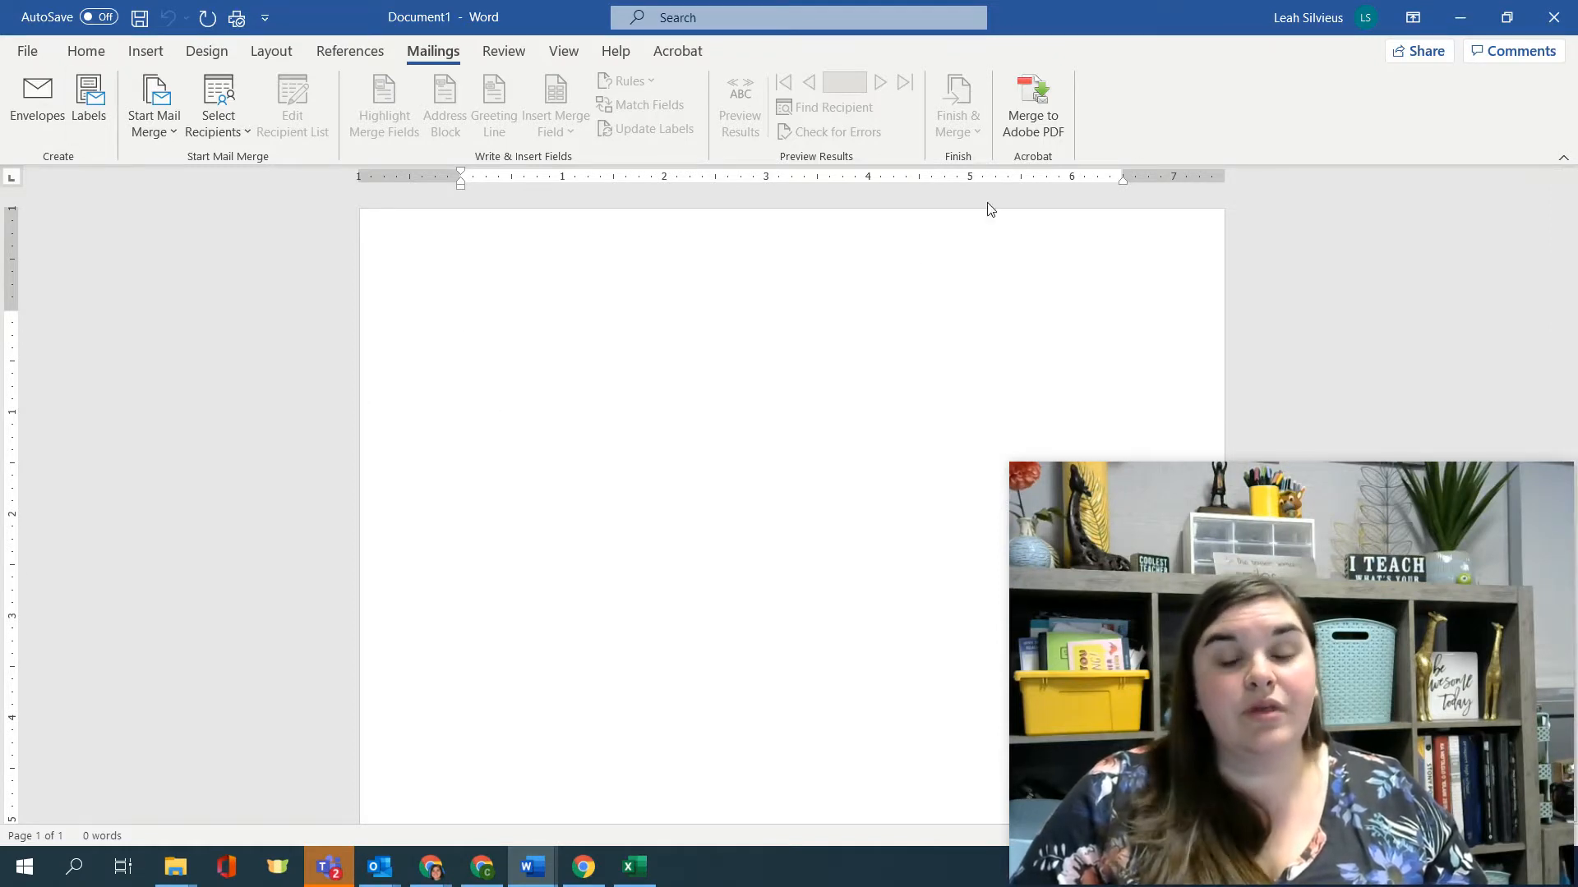
pyautogui.moveTo(1521, 292)
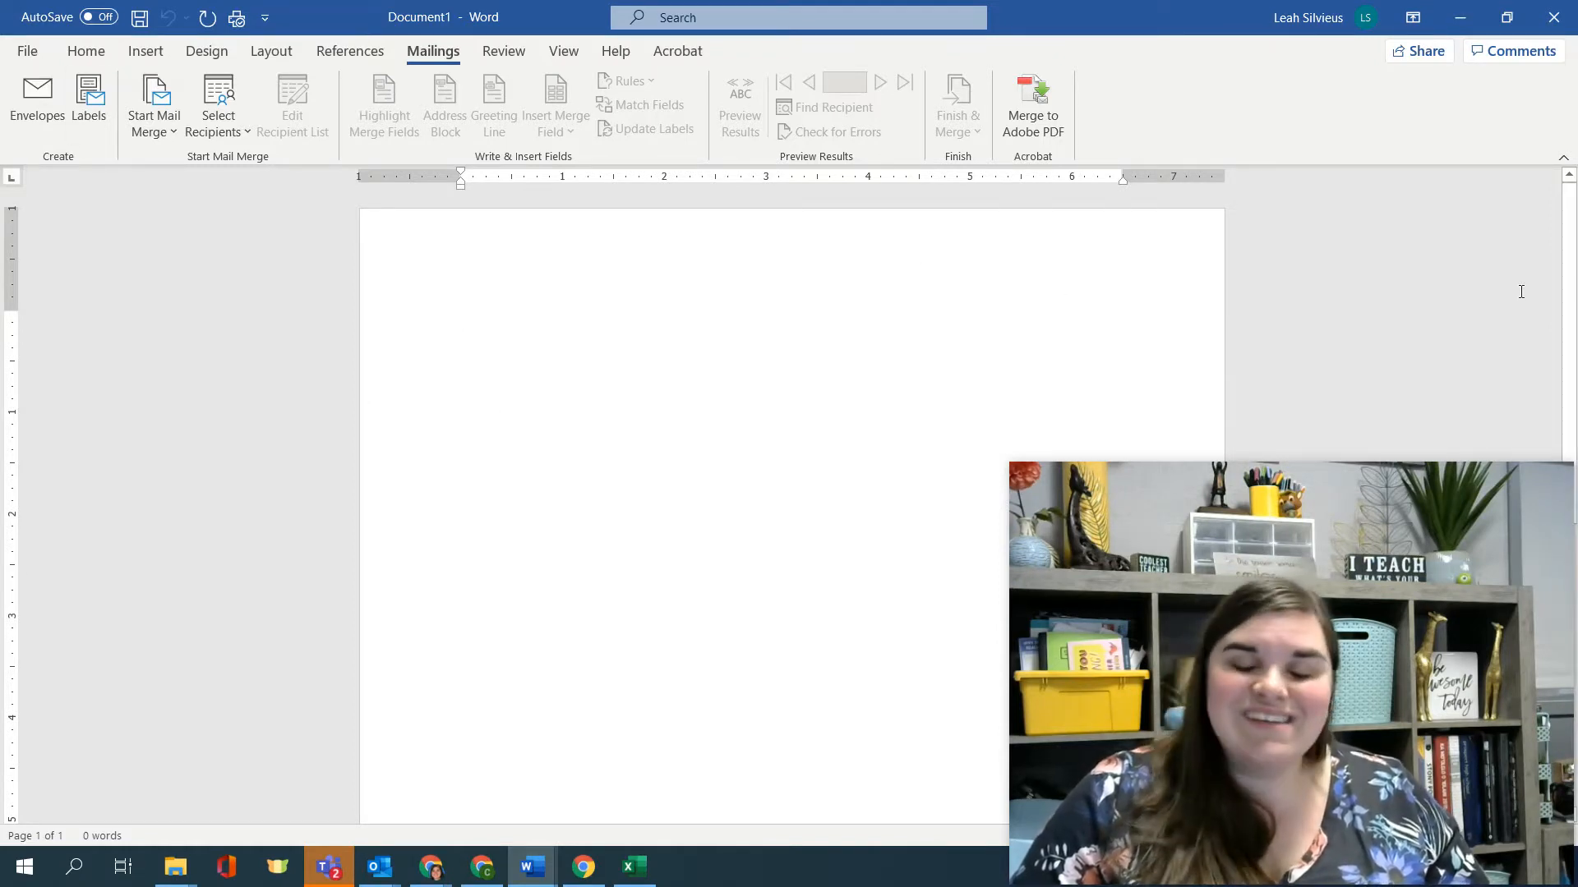
pyautogui.click(460, 320)
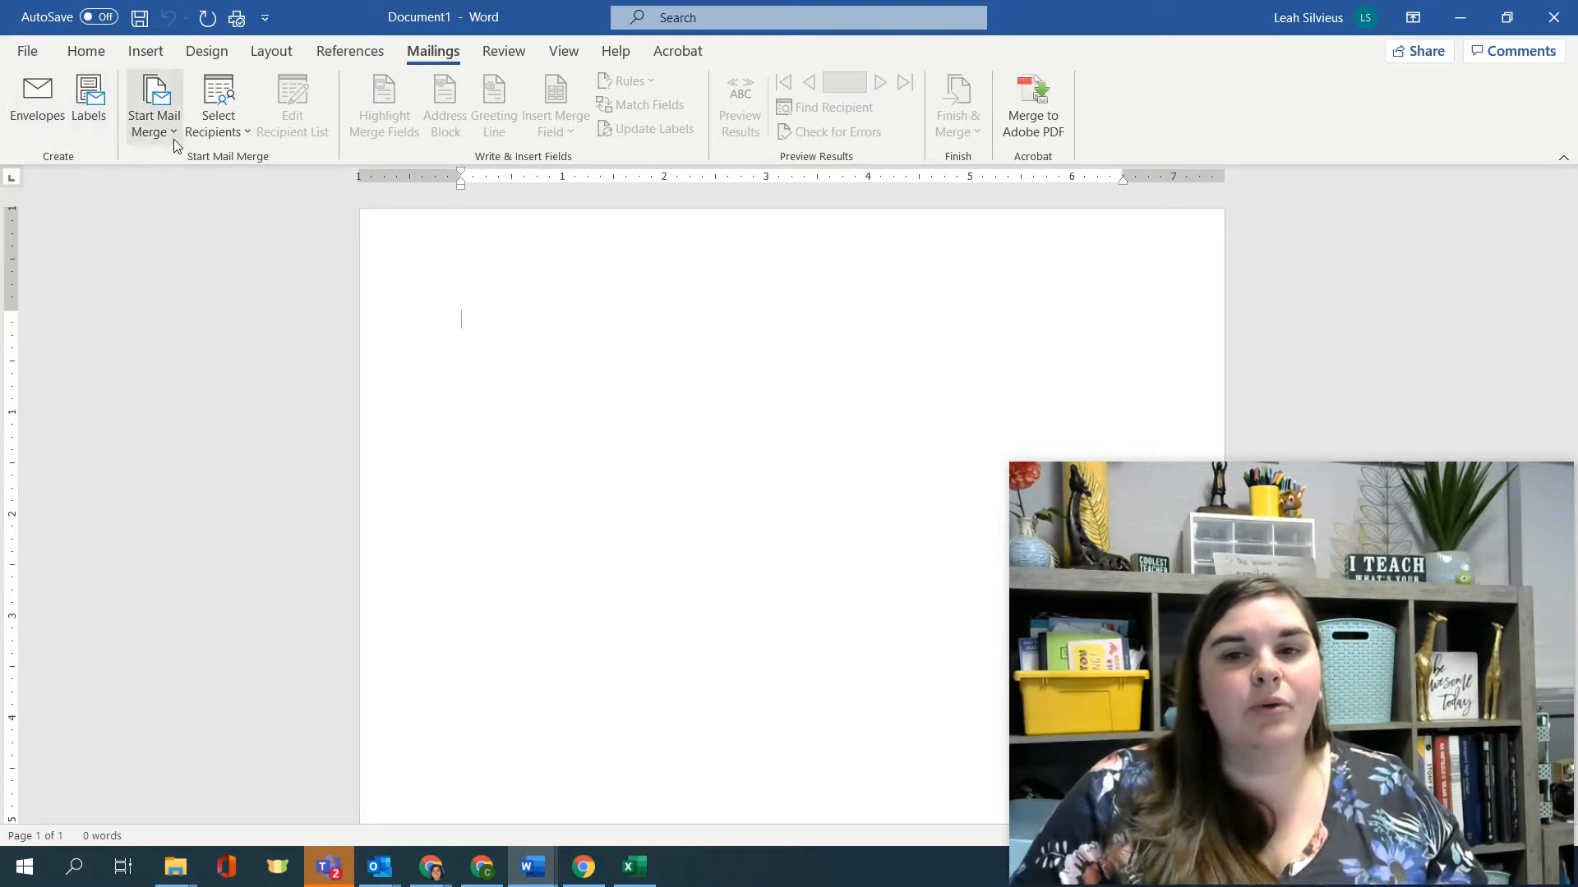
# - Open the Start Mail Merge list of document types
pyautogui.click(153, 106)
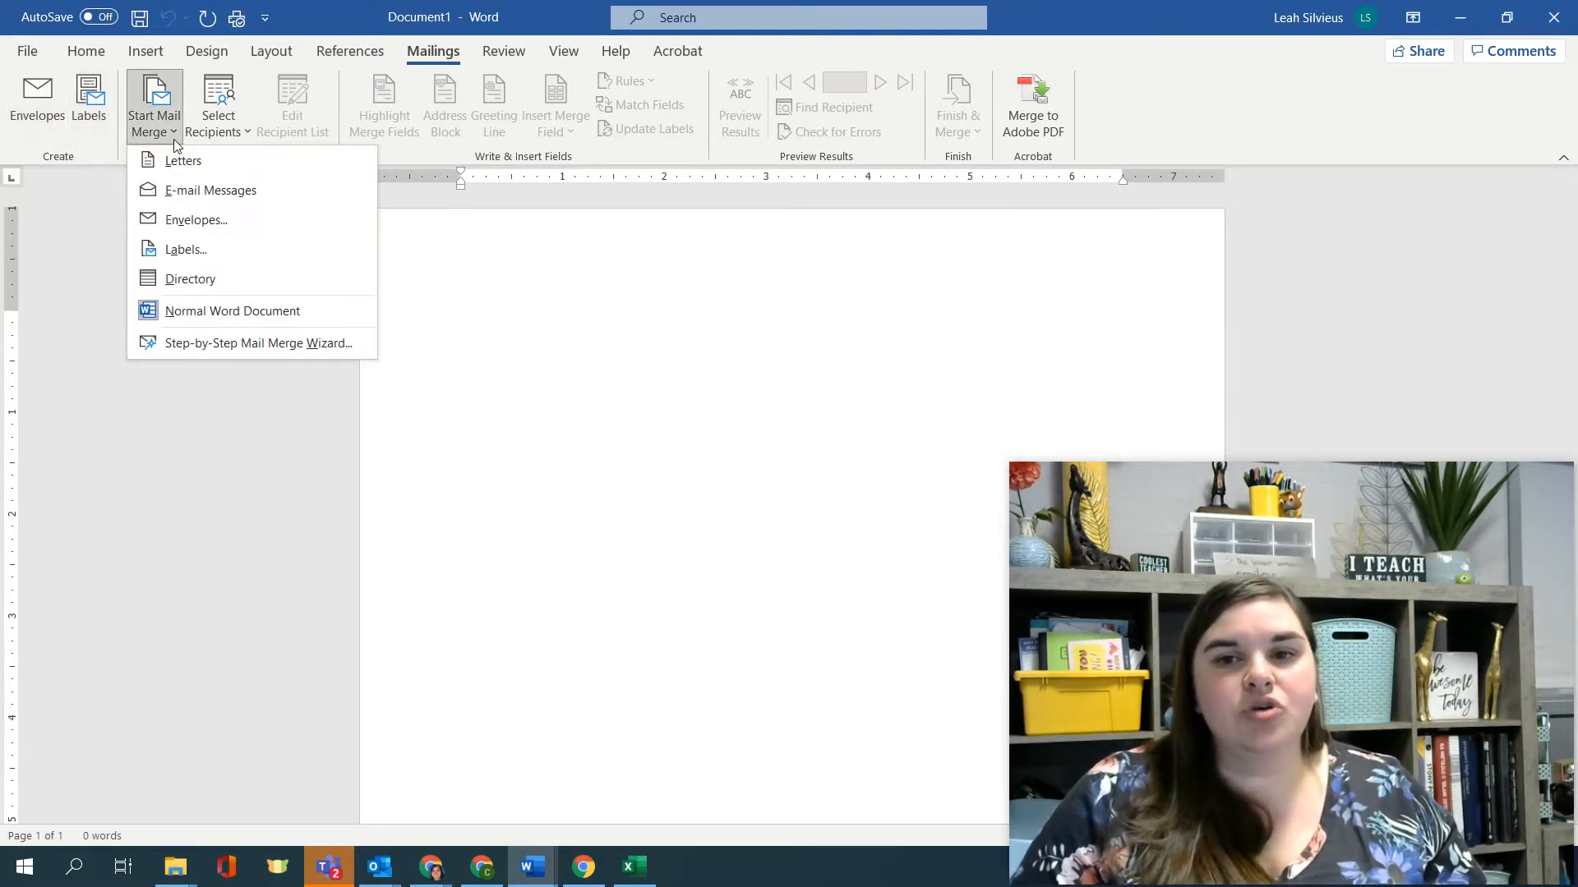
pyautogui.moveTo(187, 254)
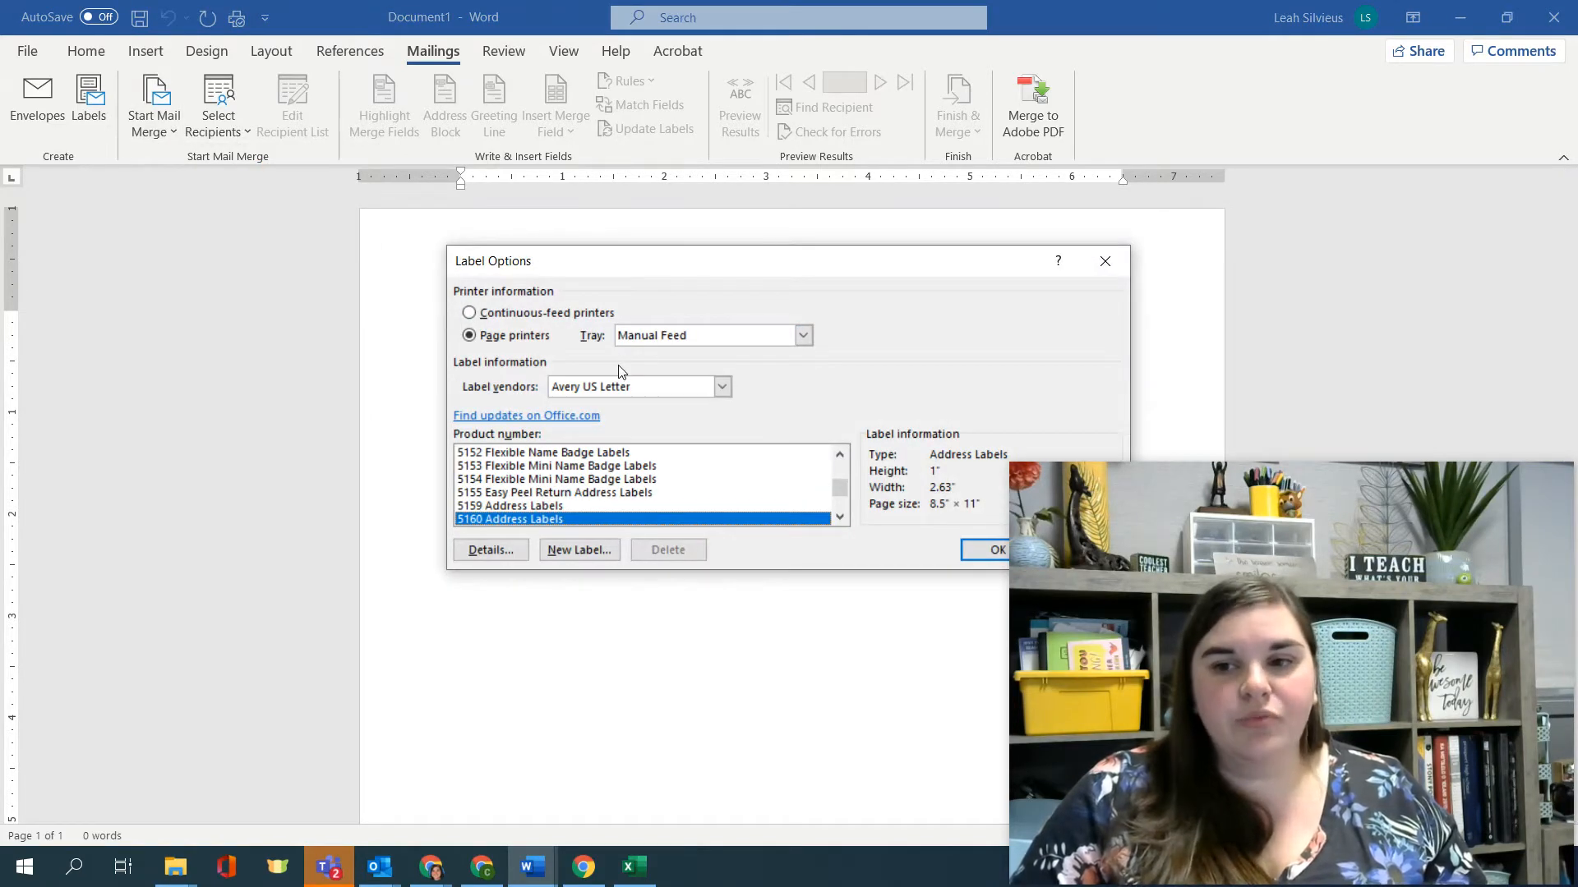
pyautogui.moveTo(734, 353)
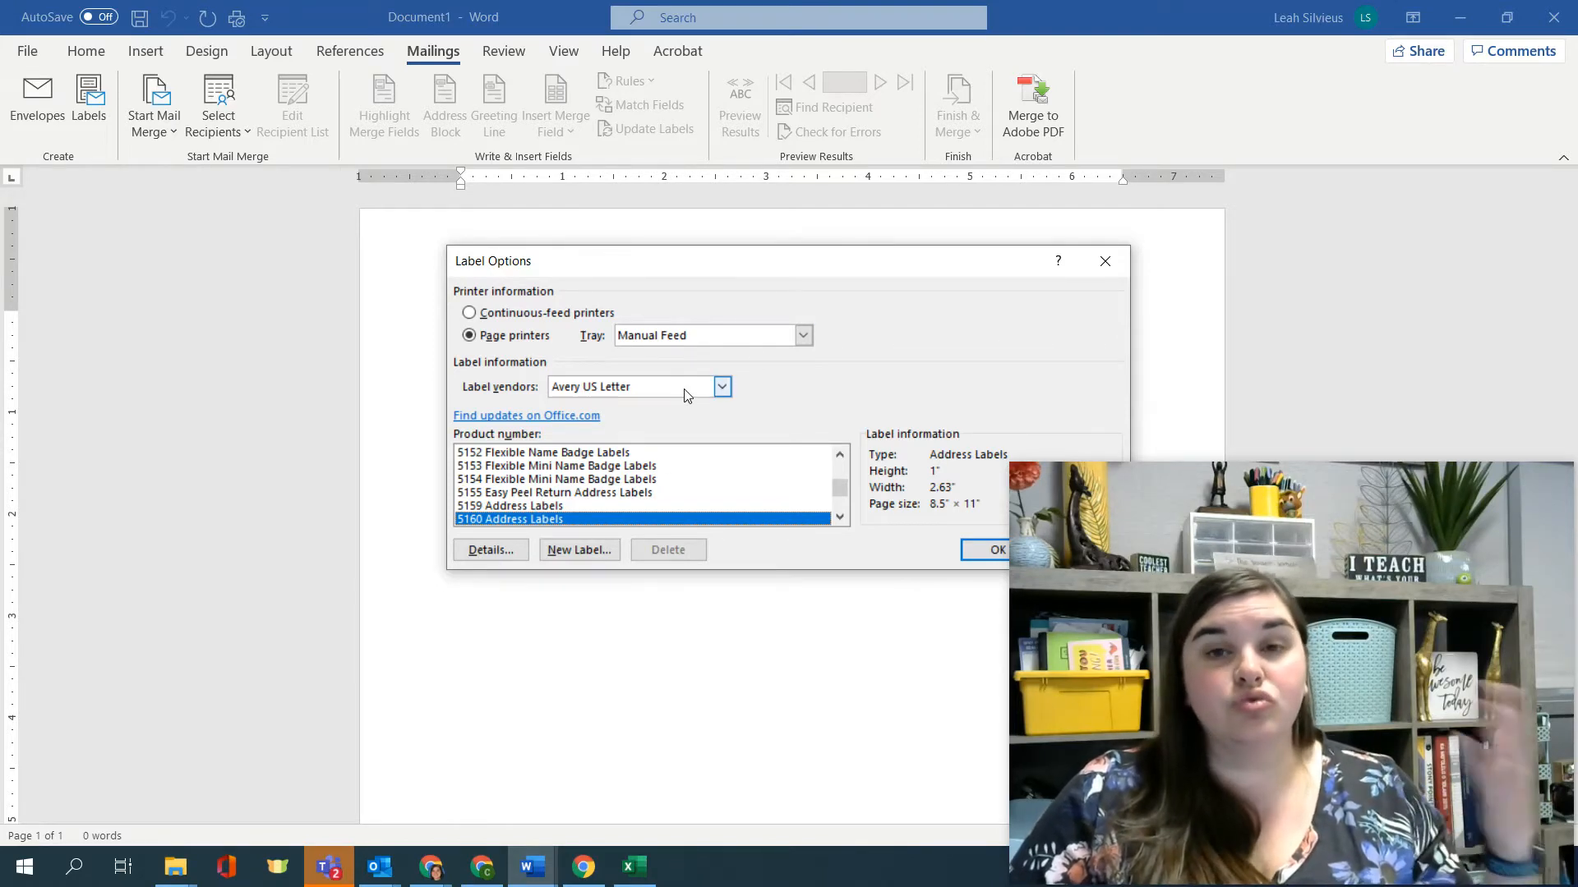
# - Open the Label vendors dropdown and scroll through the available brands
pyautogui.click(721, 386)
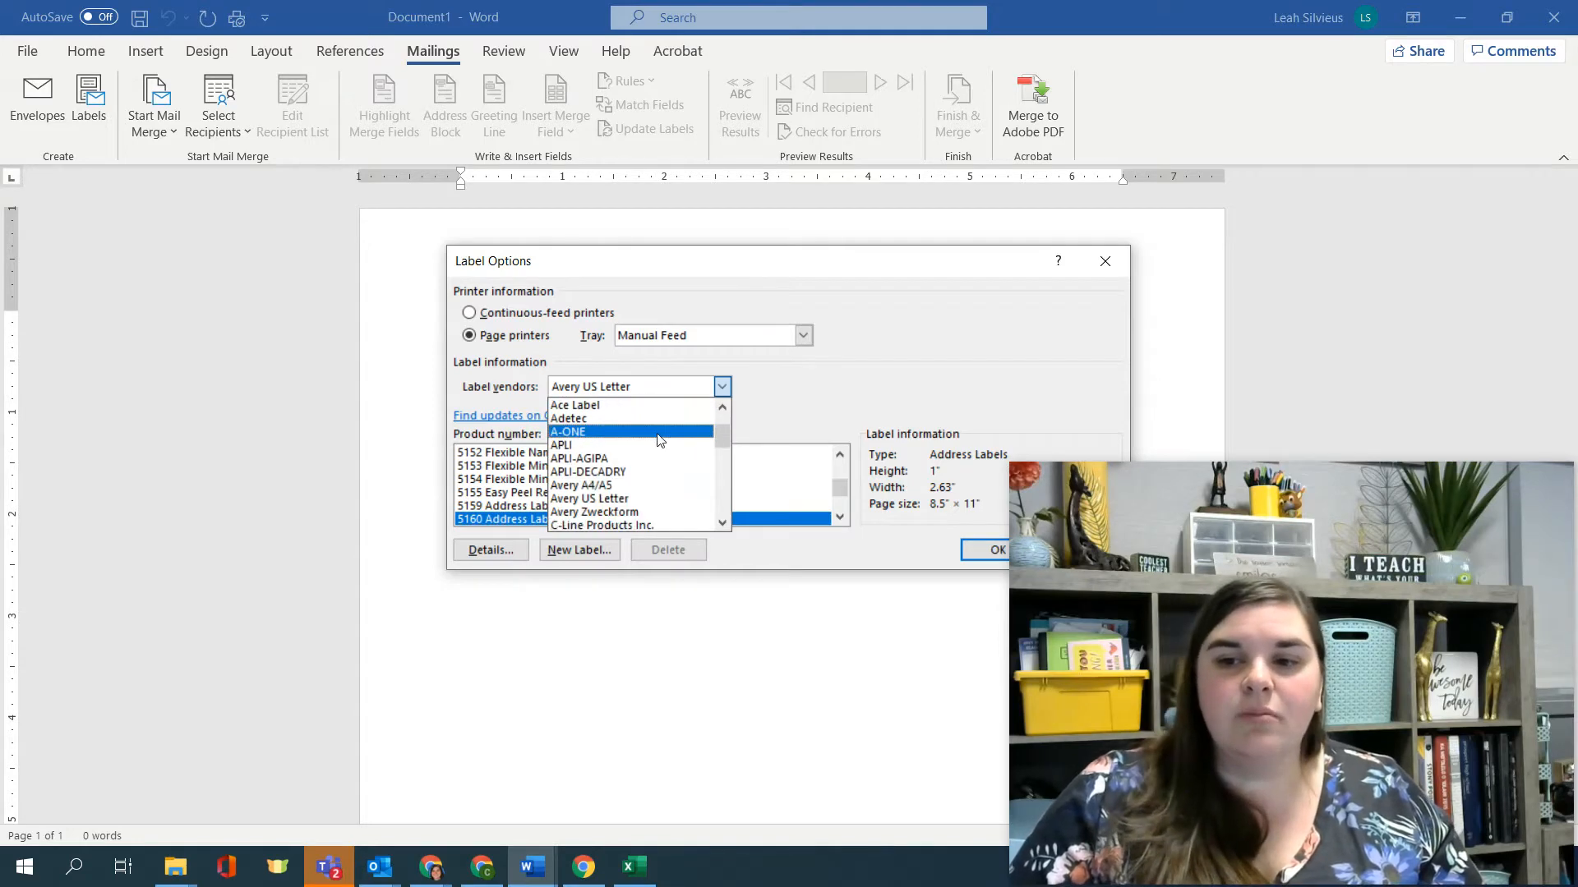
pyautogui.scroll(-3)
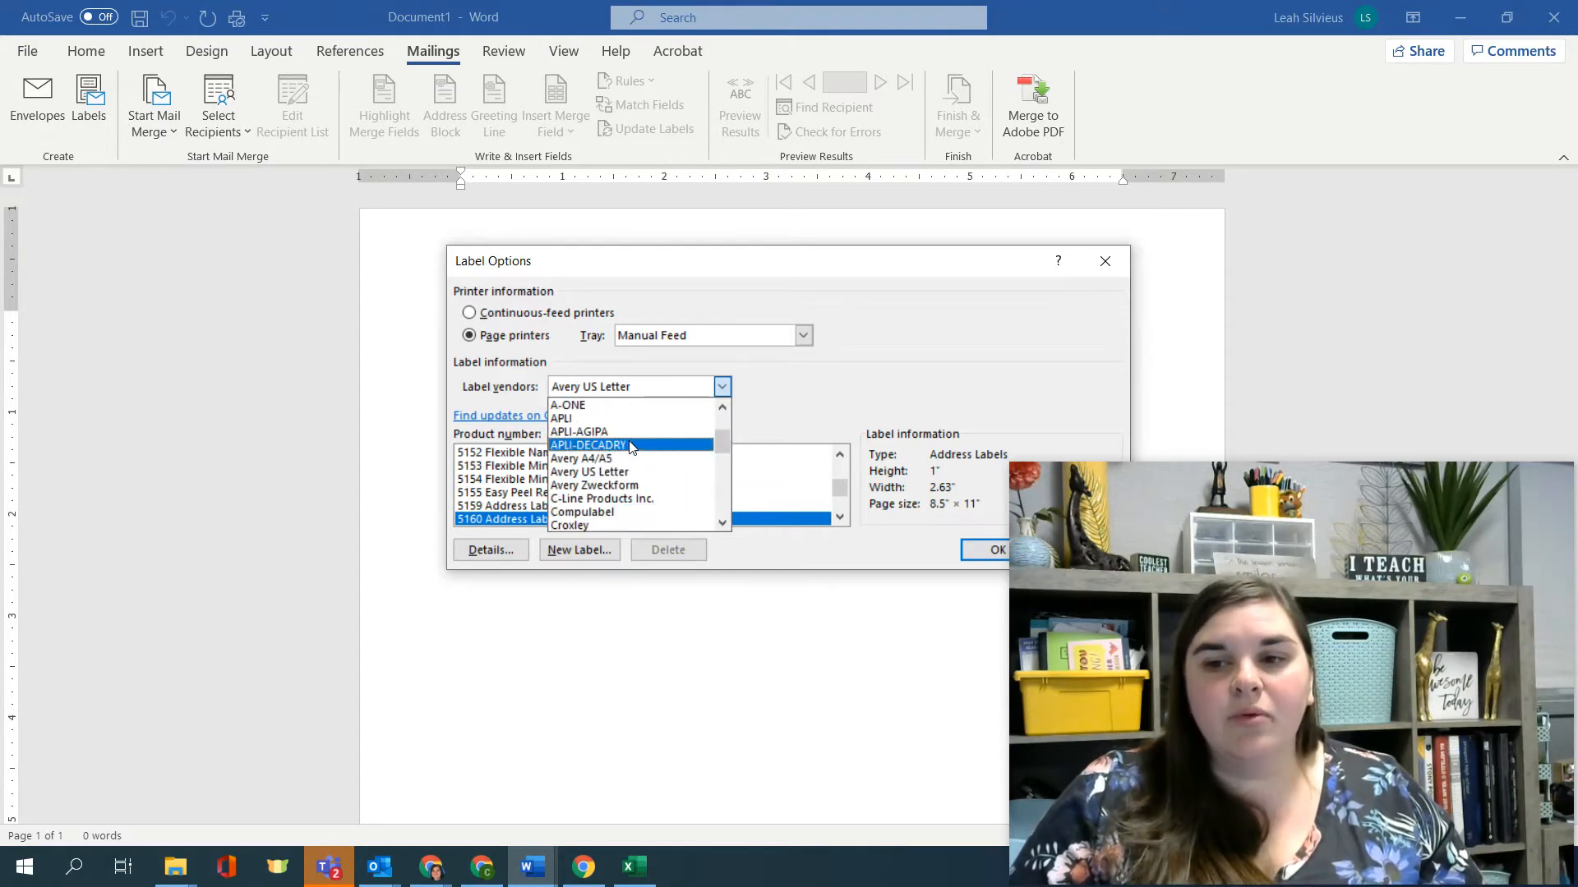
pyautogui.moveTo(634, 459)
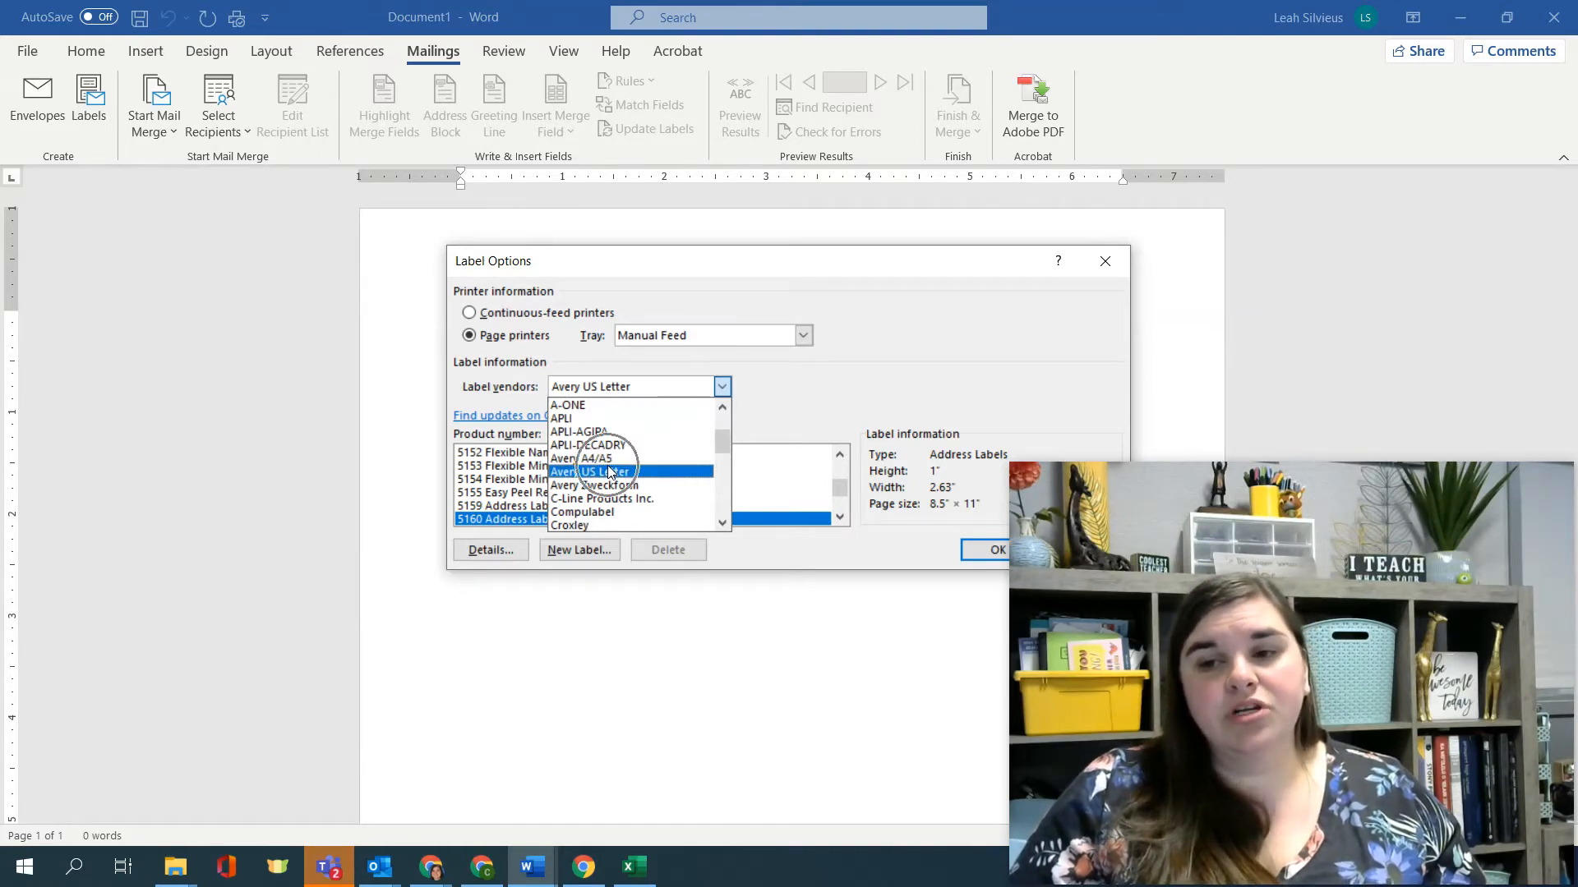
# - Pick Avery US Letter as vendor and scroll the product list to 5160 Address Labels
pyautogui.click(591, 472)
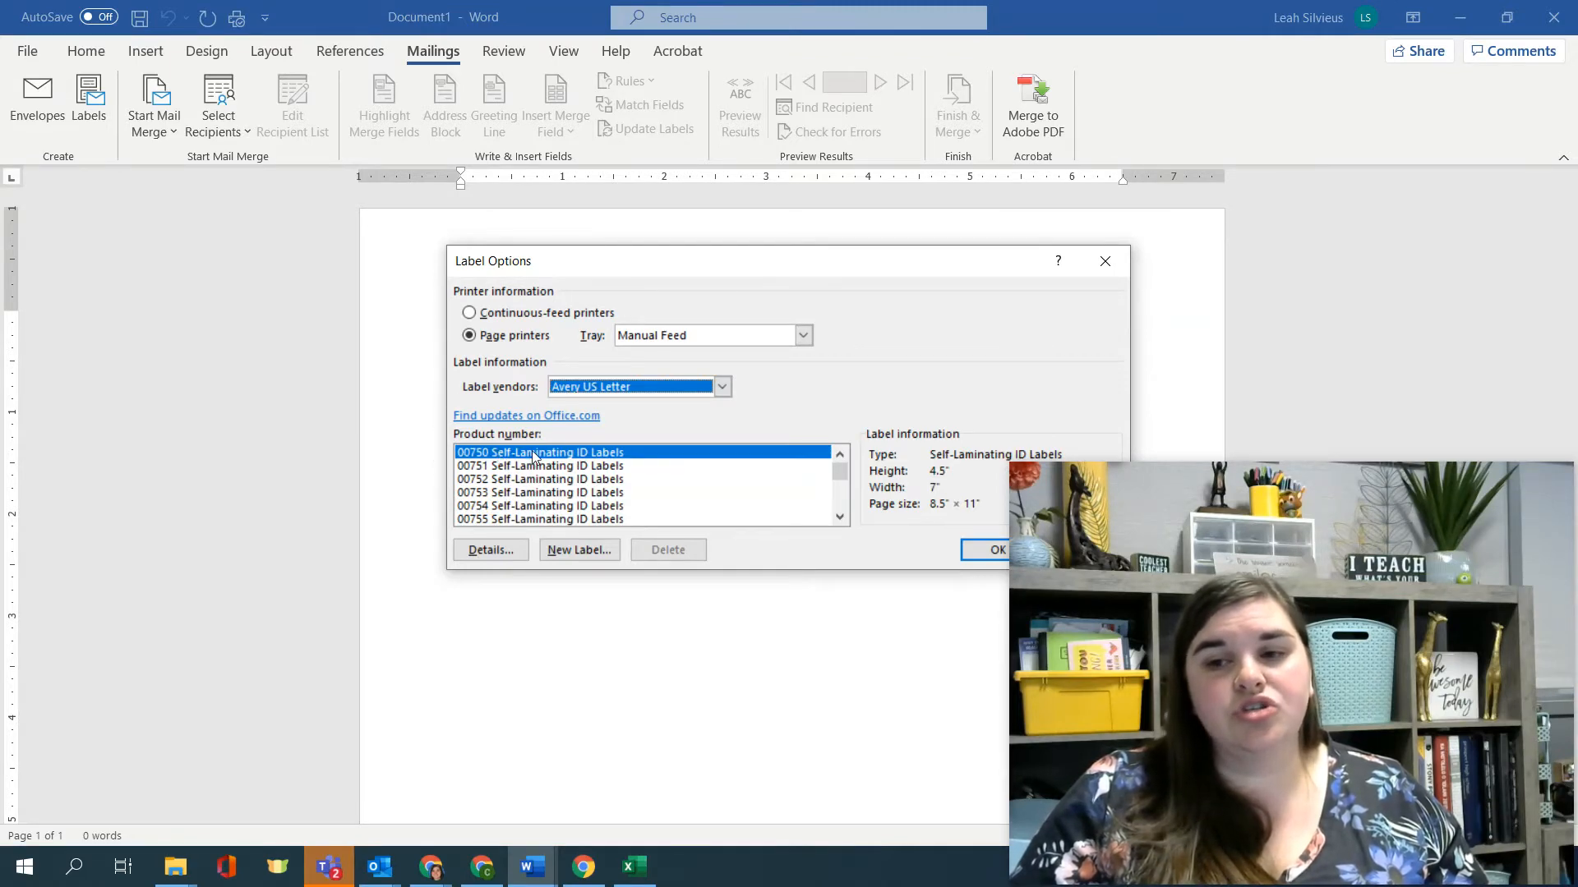
pyautogui.moveTo(703, 483)
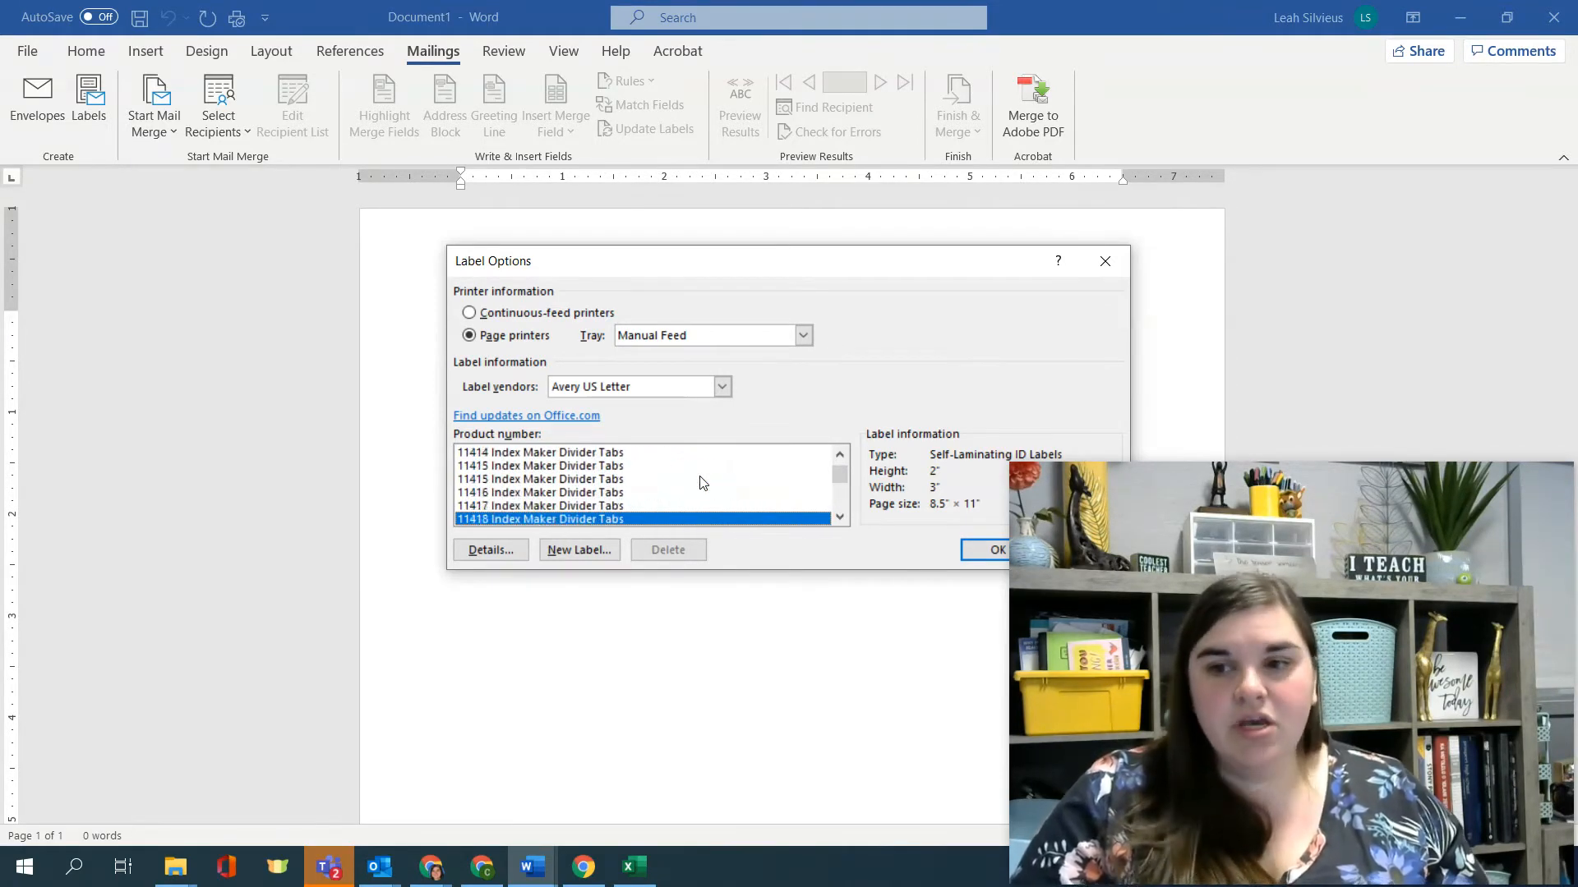
pyautogui.scroll(-3)
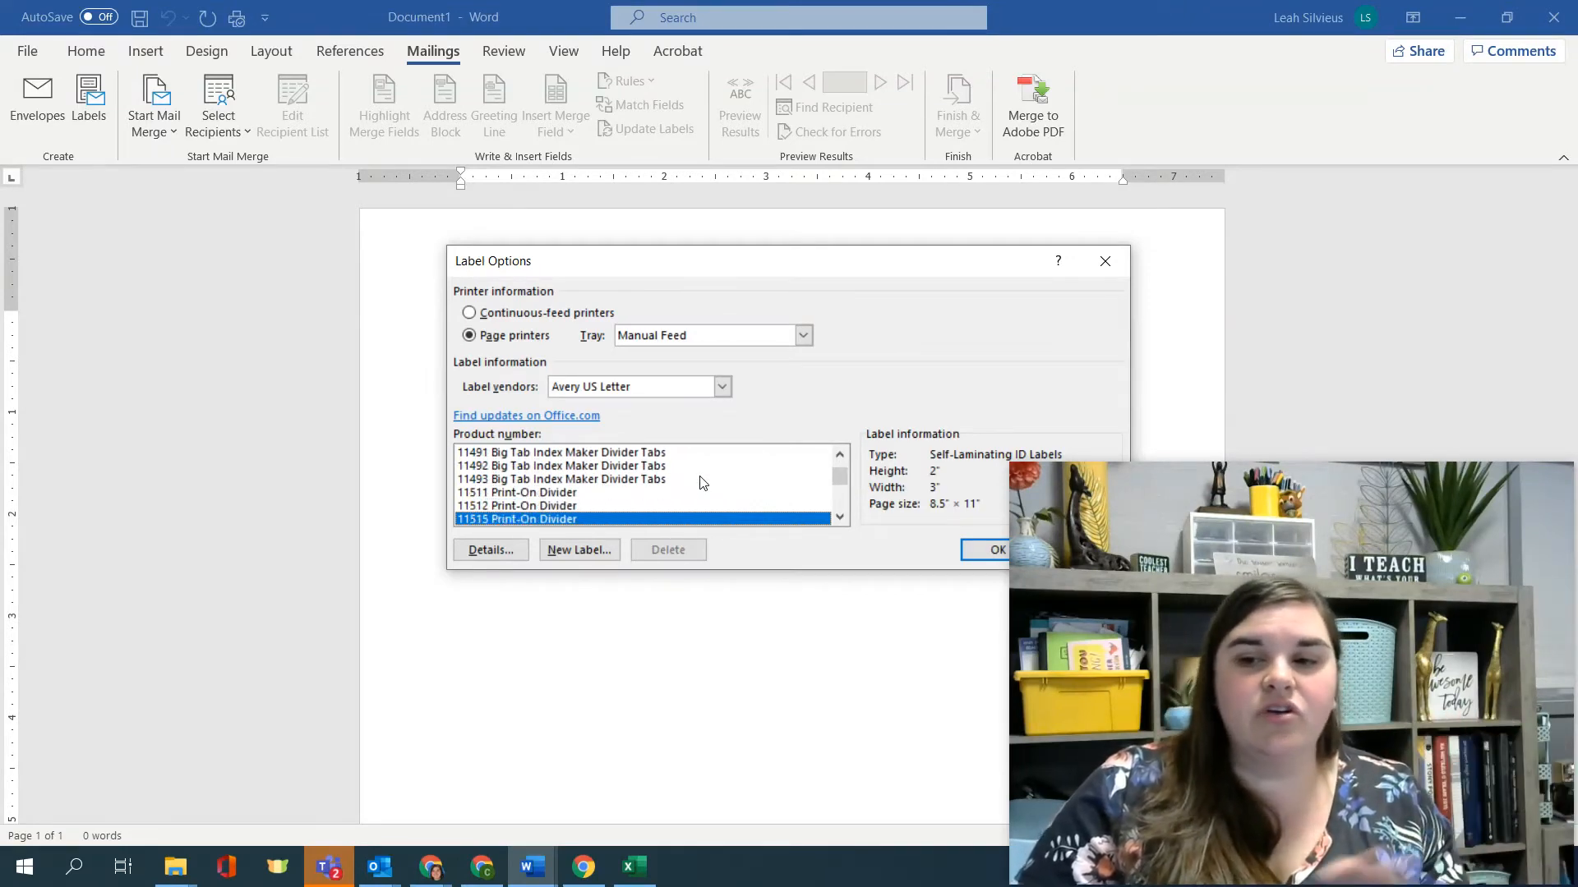
pyautogui.scroll(-3)
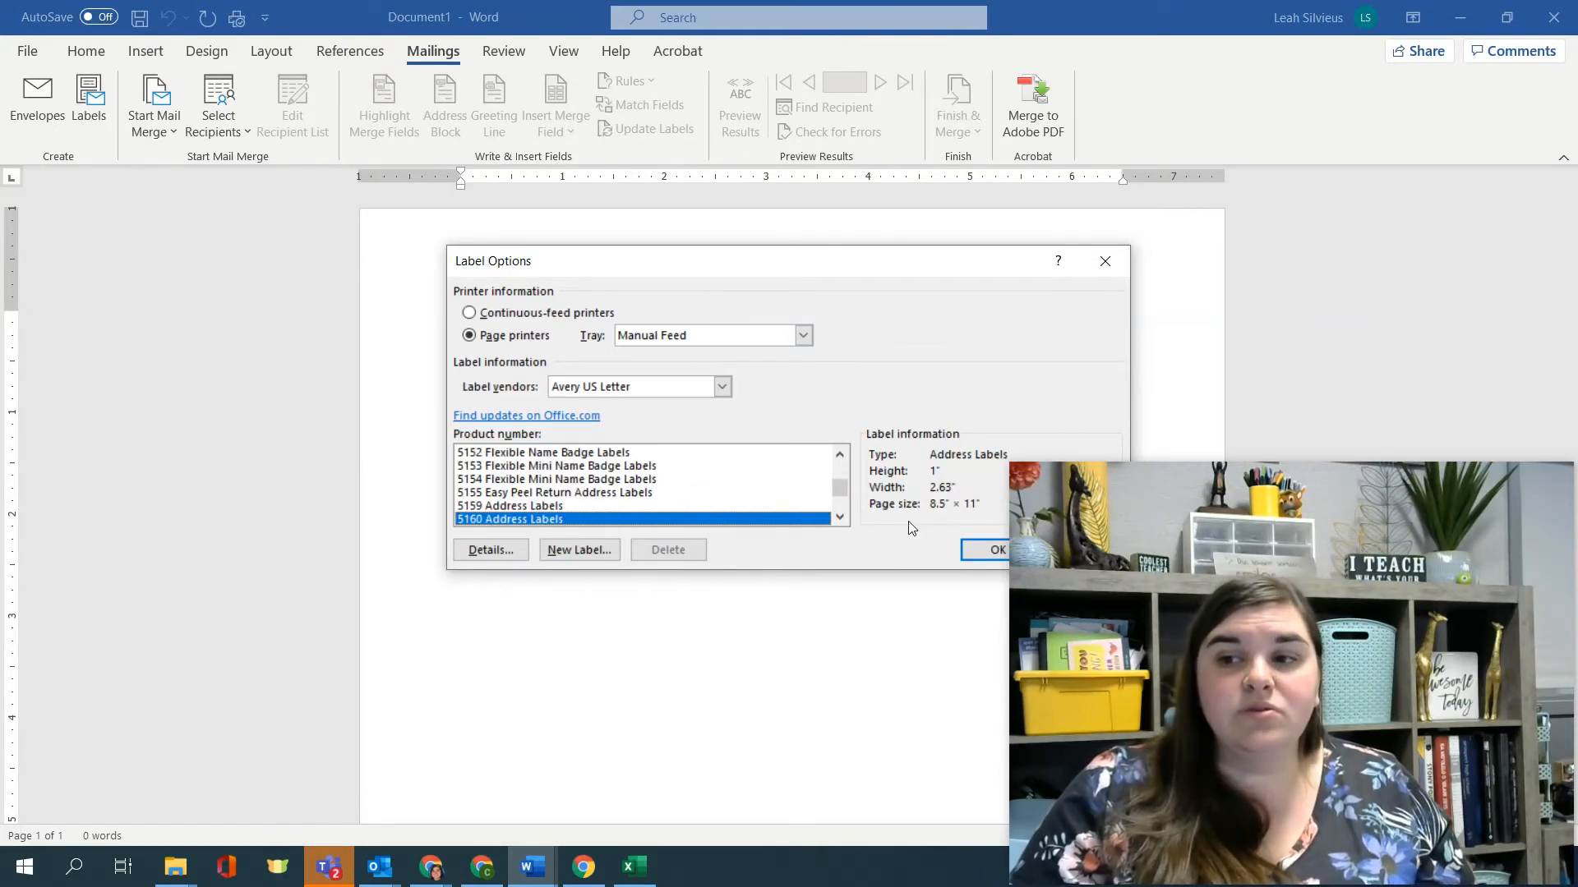
pyautogui.moveTo(955, 519)
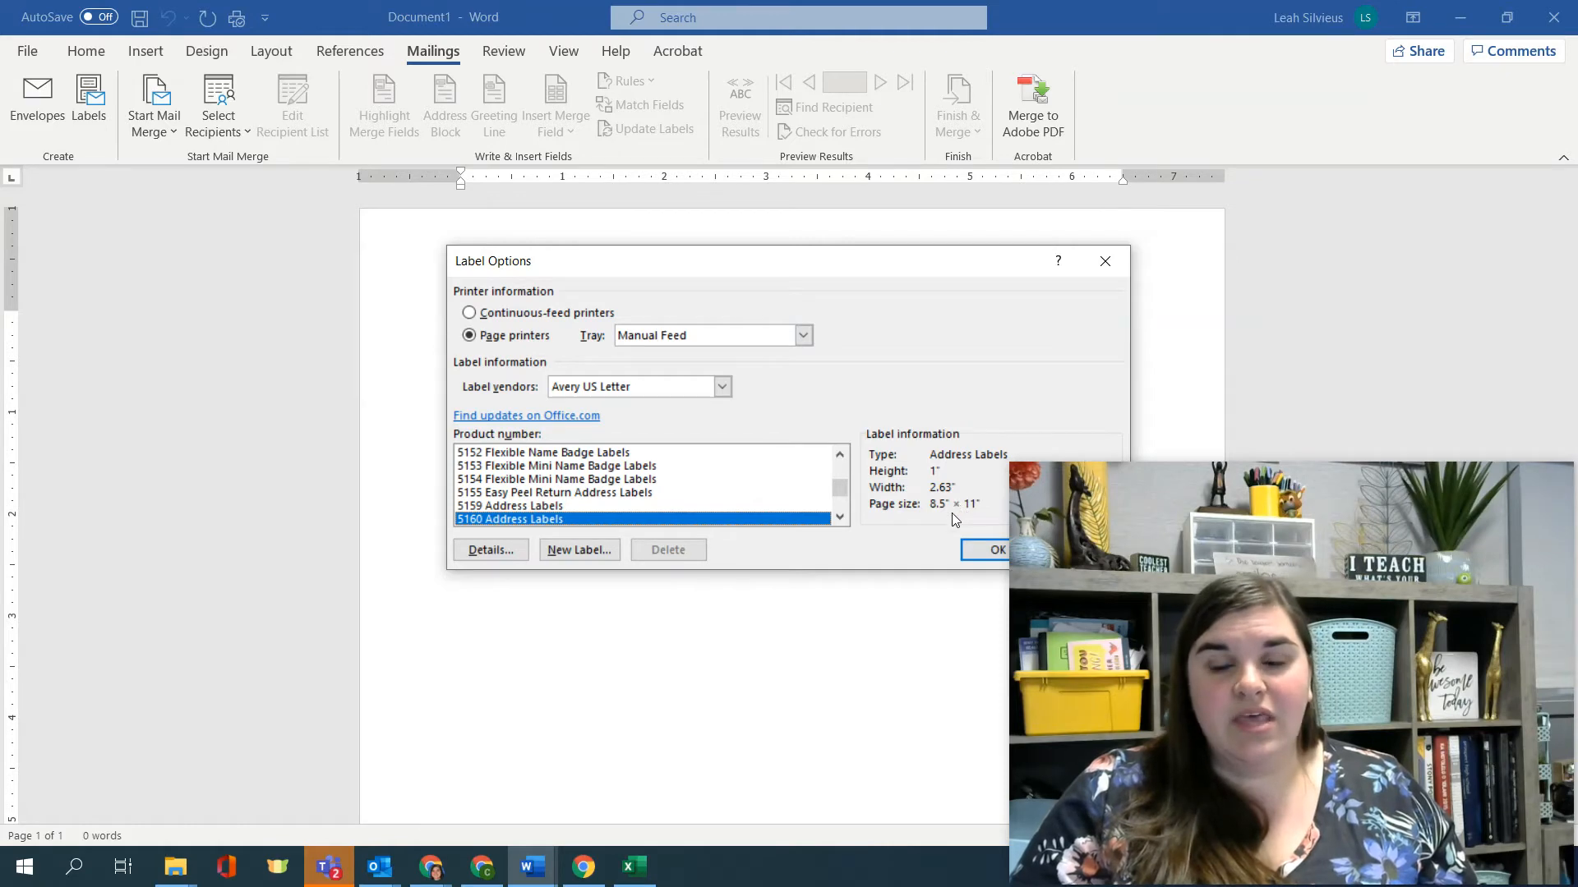
pyautogui.moveTo(958, 477)
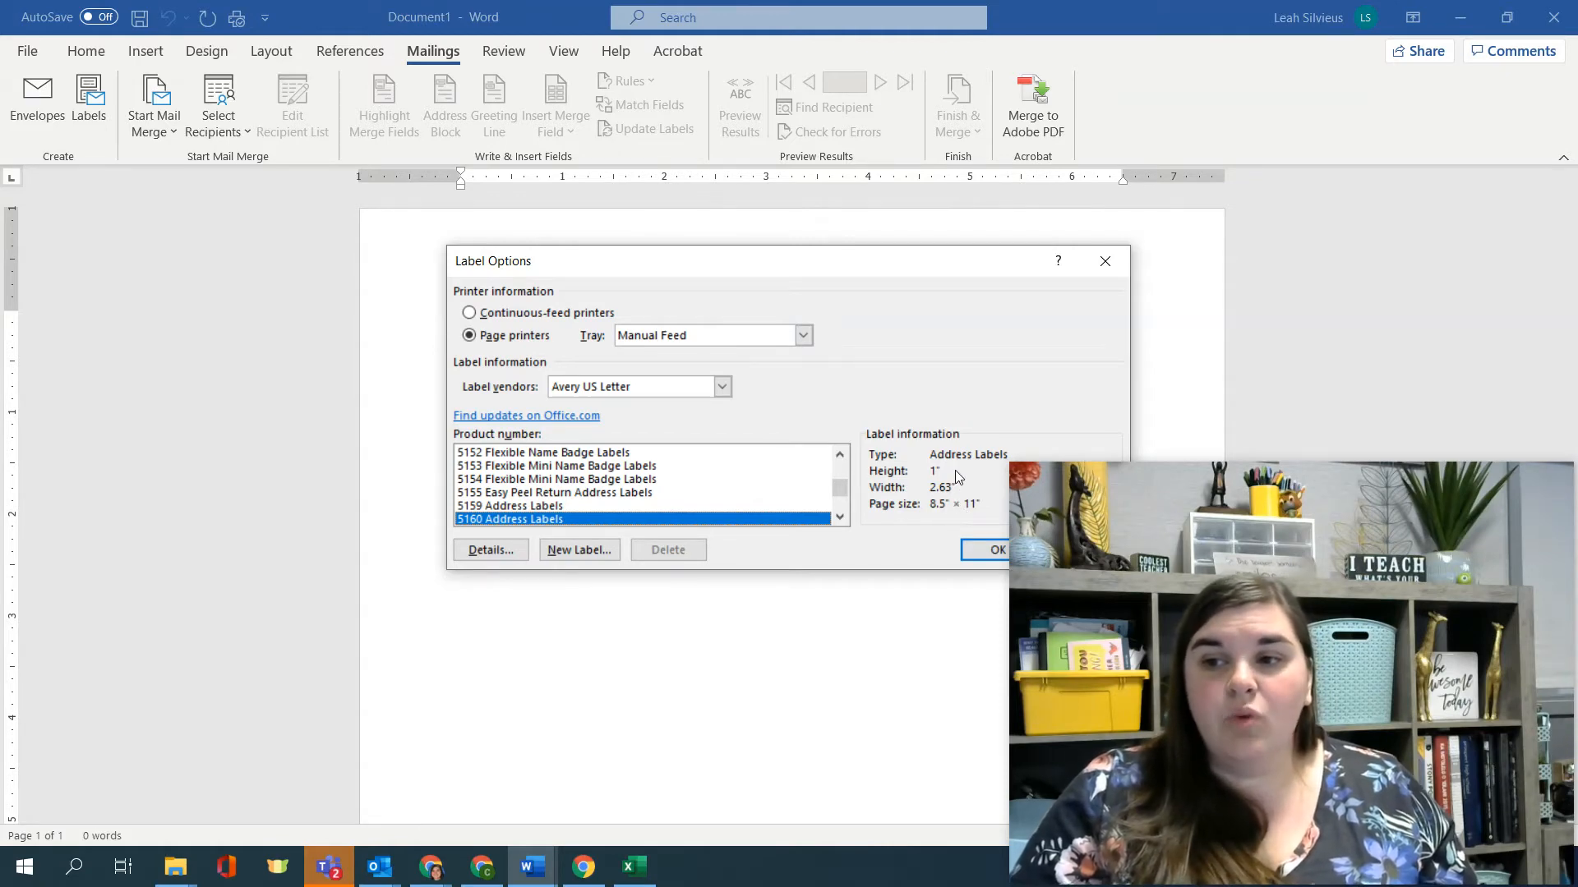
pyautogui.moveTo(955, 495)
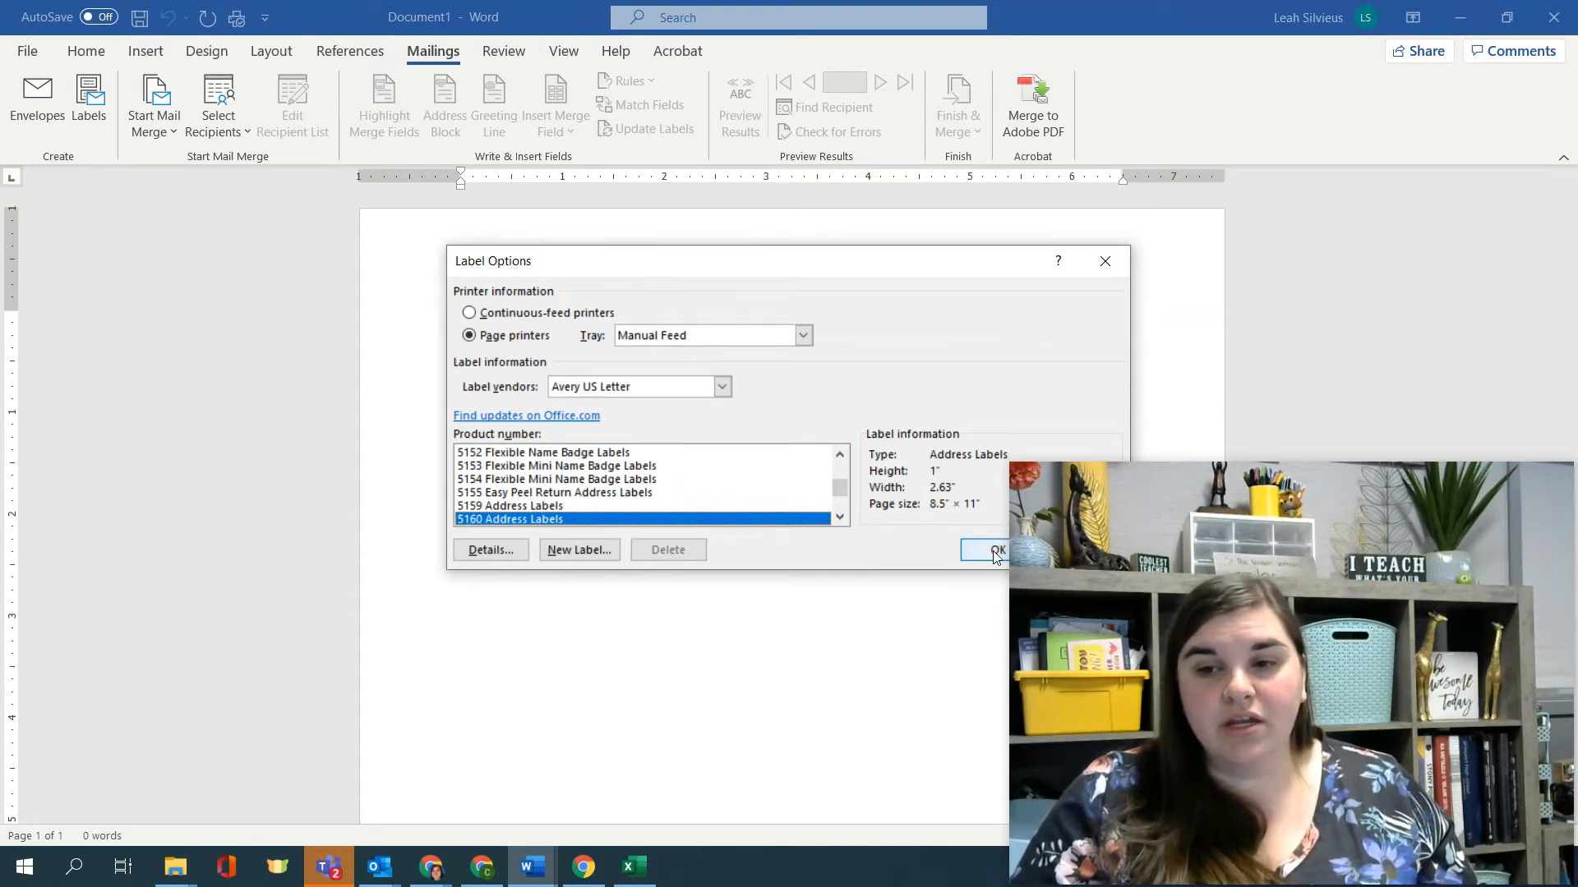
# - Confirm the Avery 5160 label options and place the cursor in the first label
pyautogui.click(992, 550)
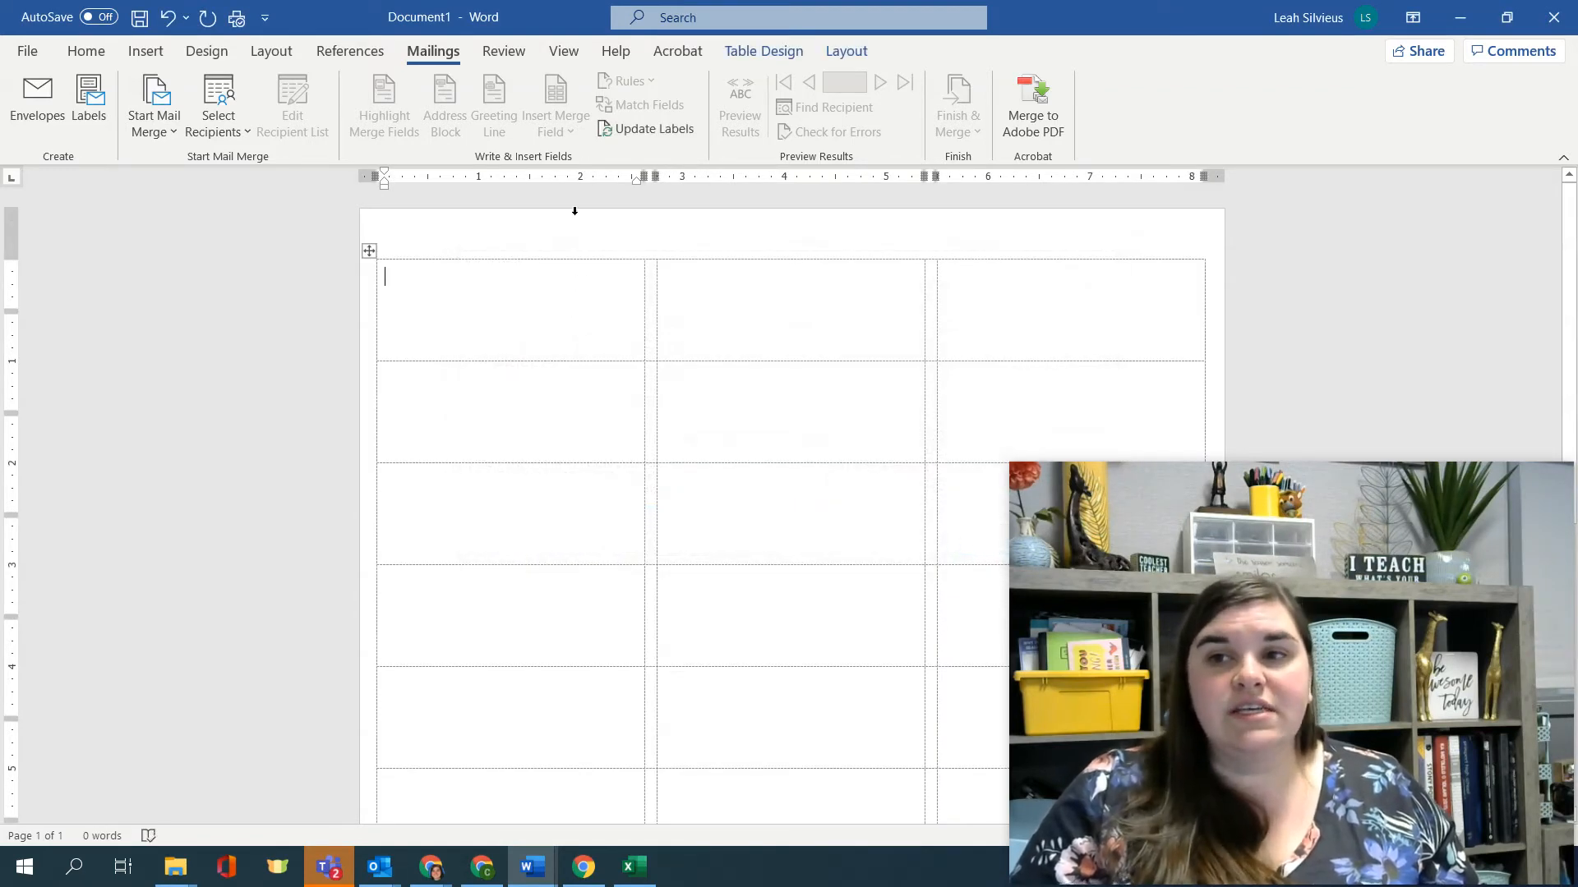
pyautogui.click(369, 251)
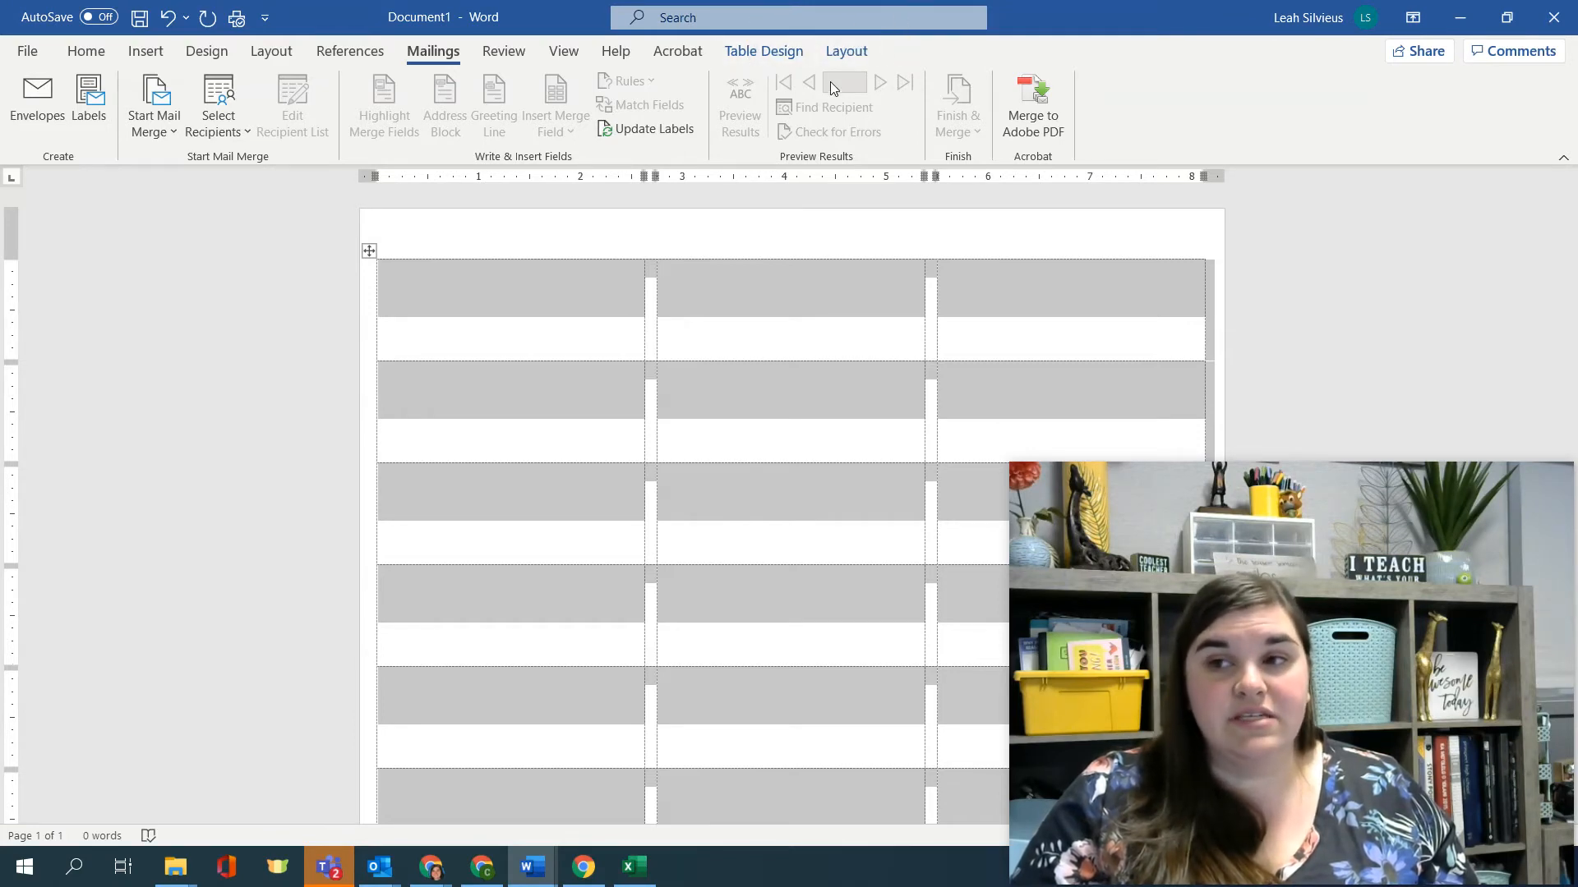
pyautogui.moveTo(594, 291)
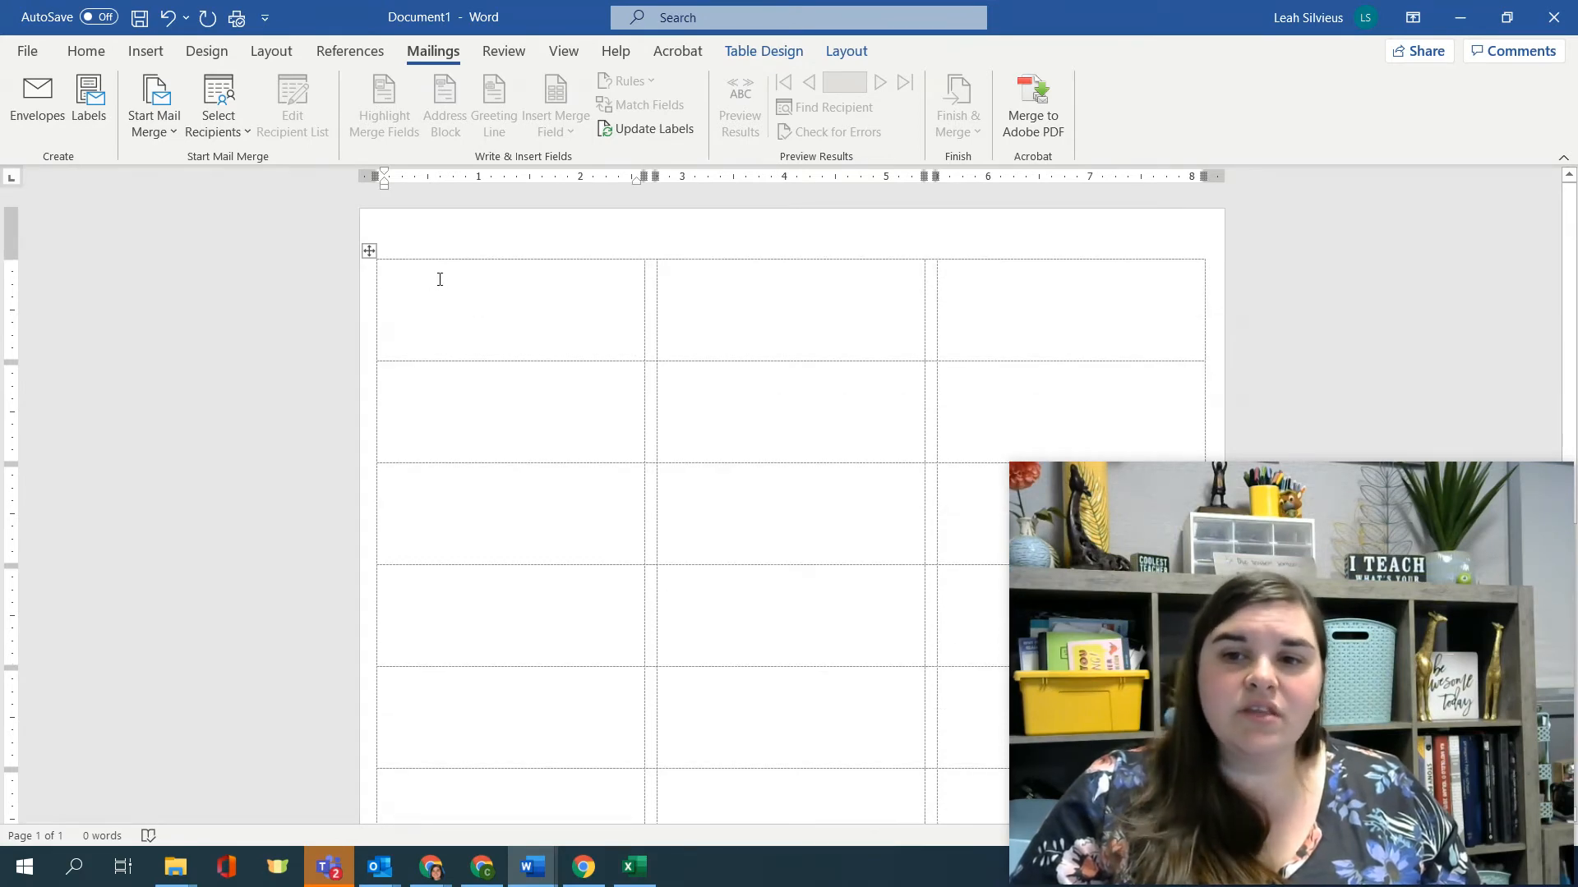
pyautogui.click(387, 308)
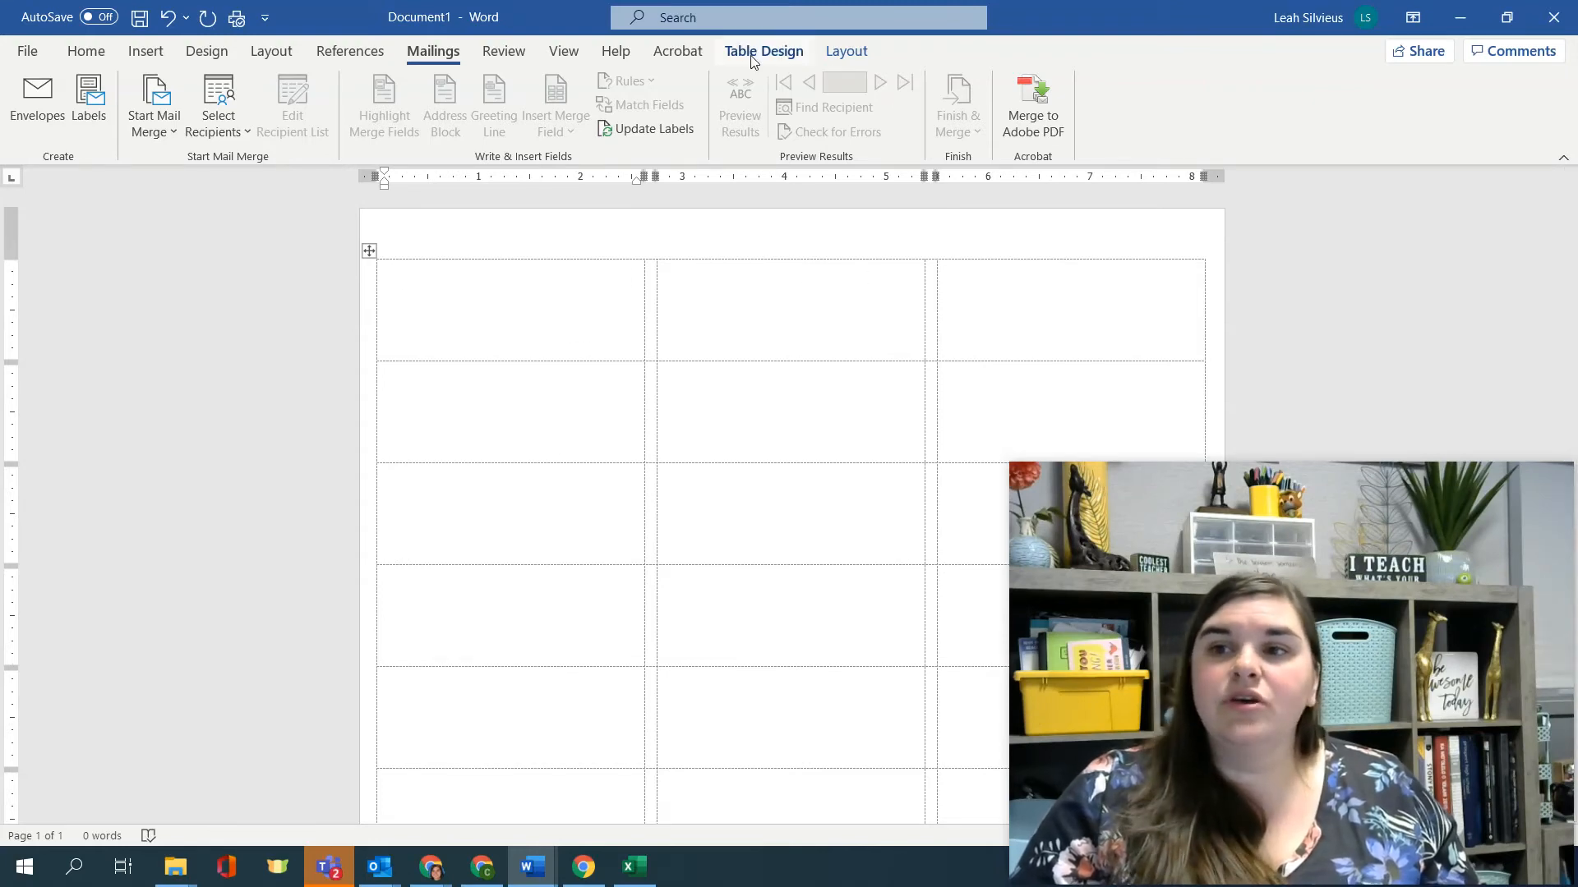
pyautogui.click(846, 51)
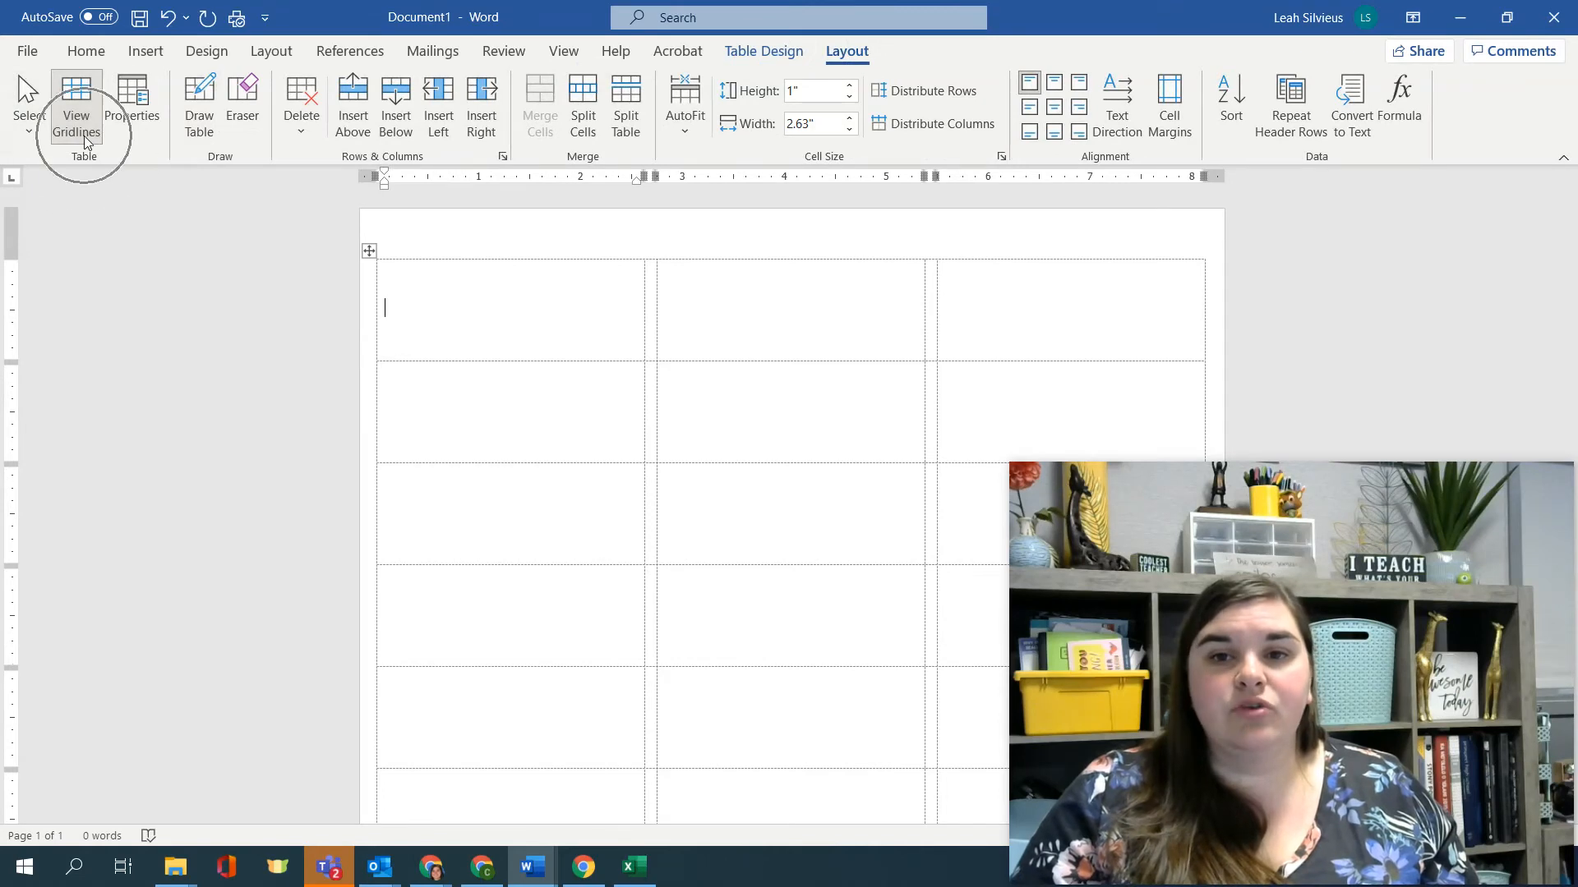
pyautogui.click(76, 95)
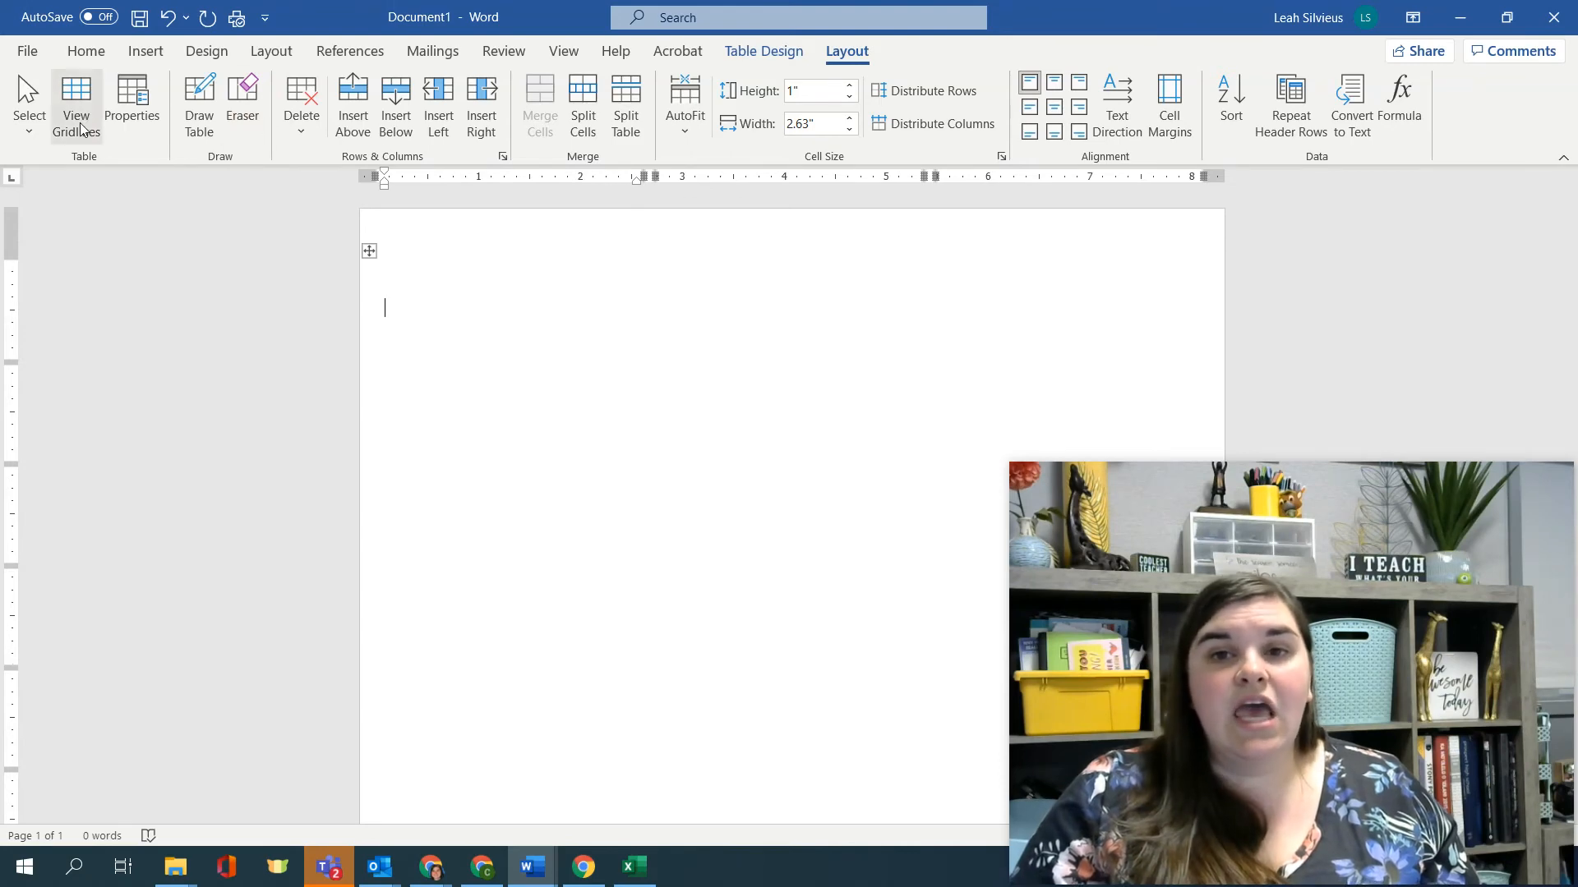
pyautogui.click(76, 105)
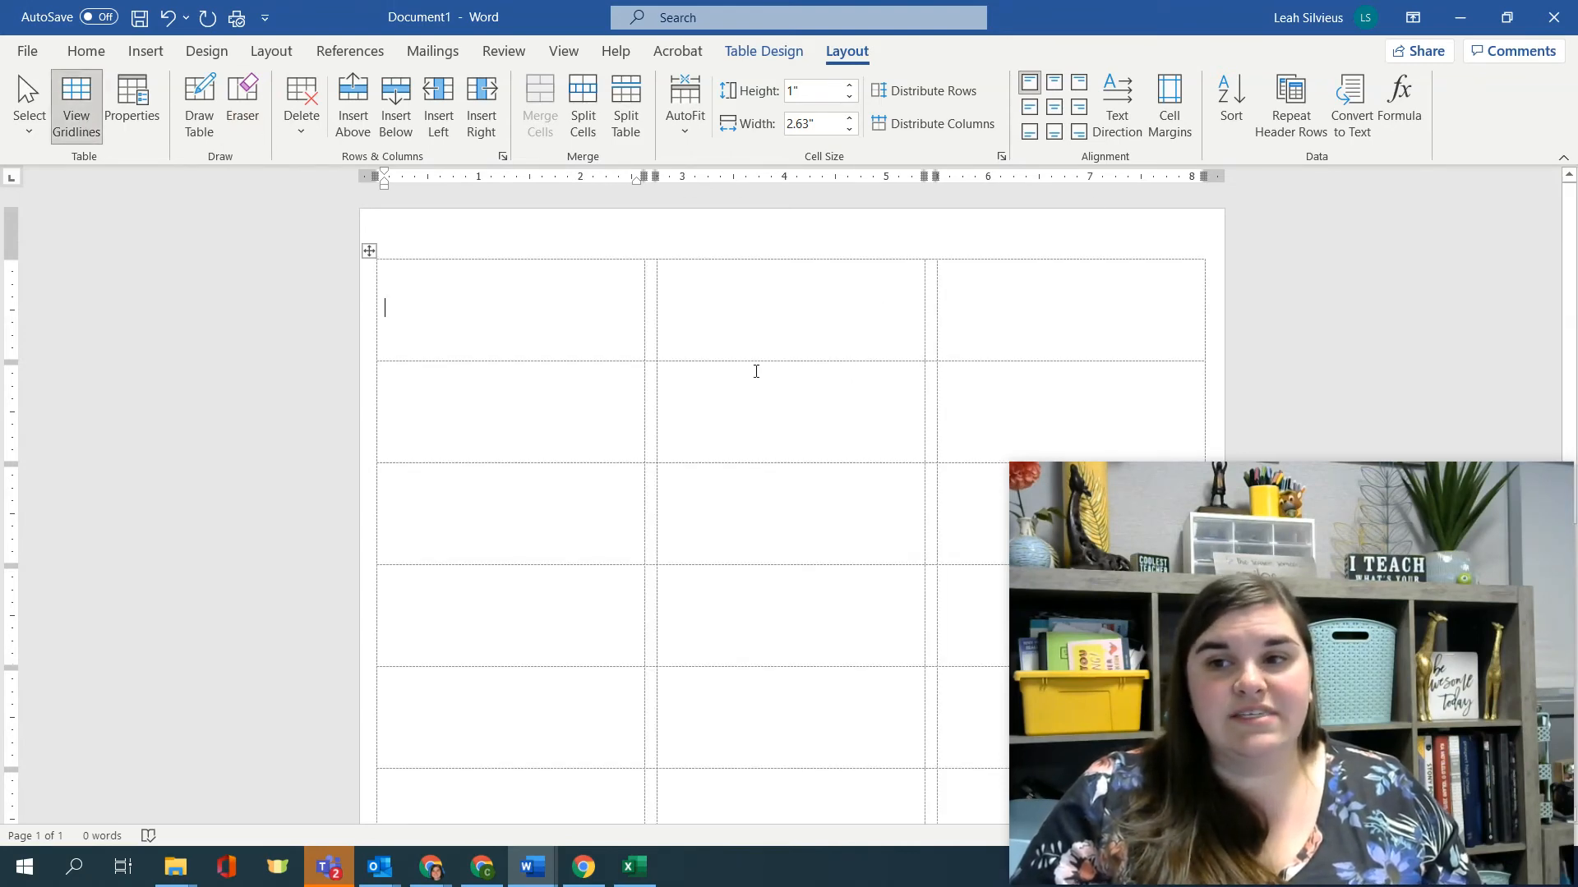
pyautogui.moveTo(468, 370)
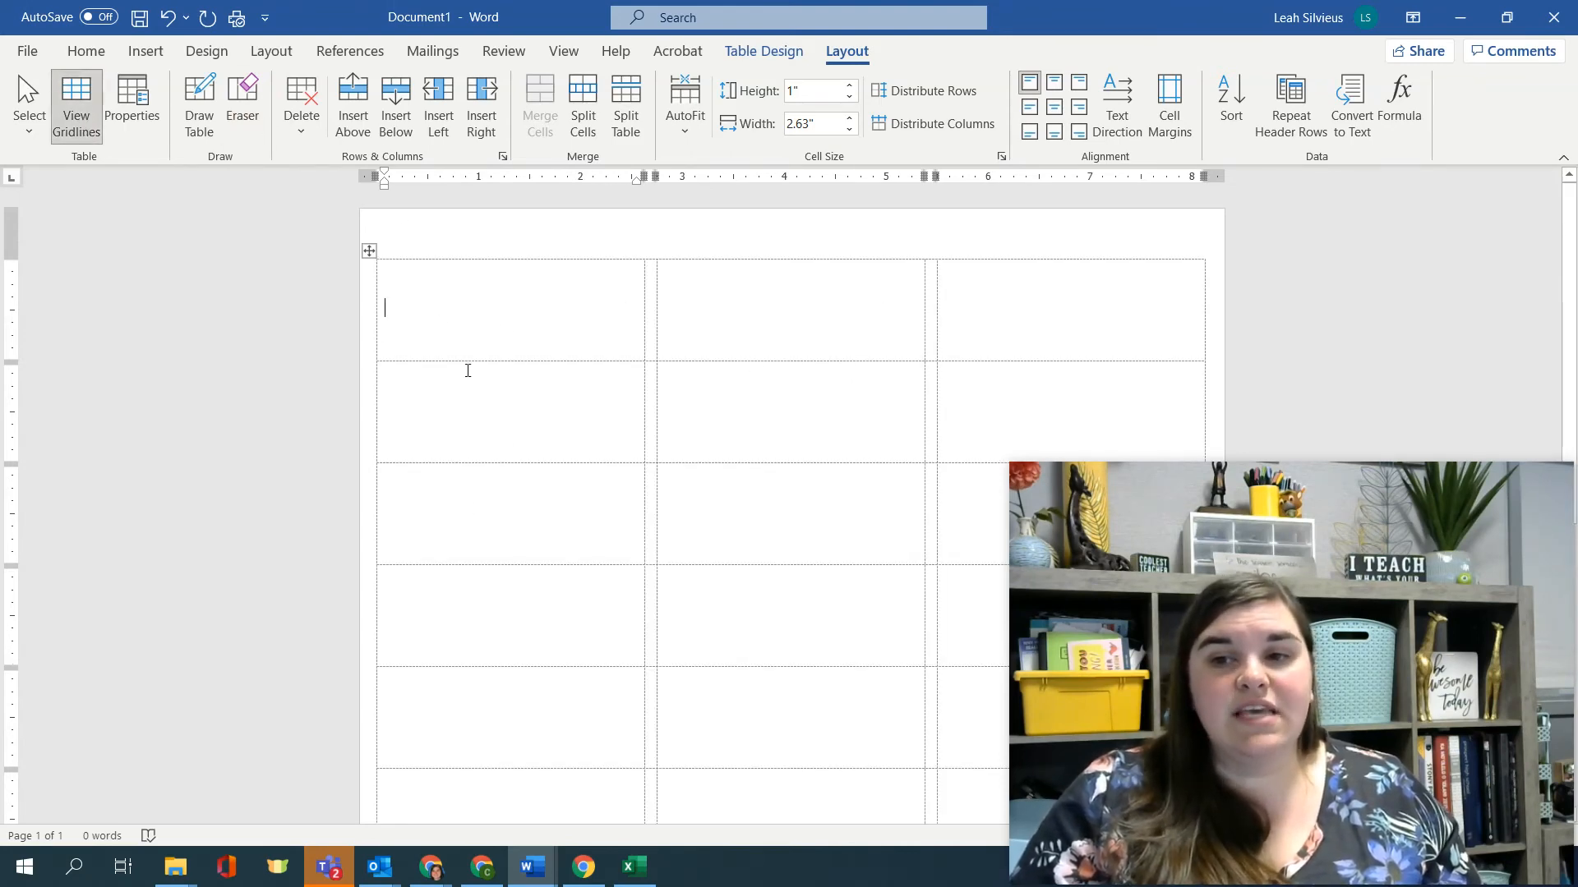
pyautogui.scroll(-3)
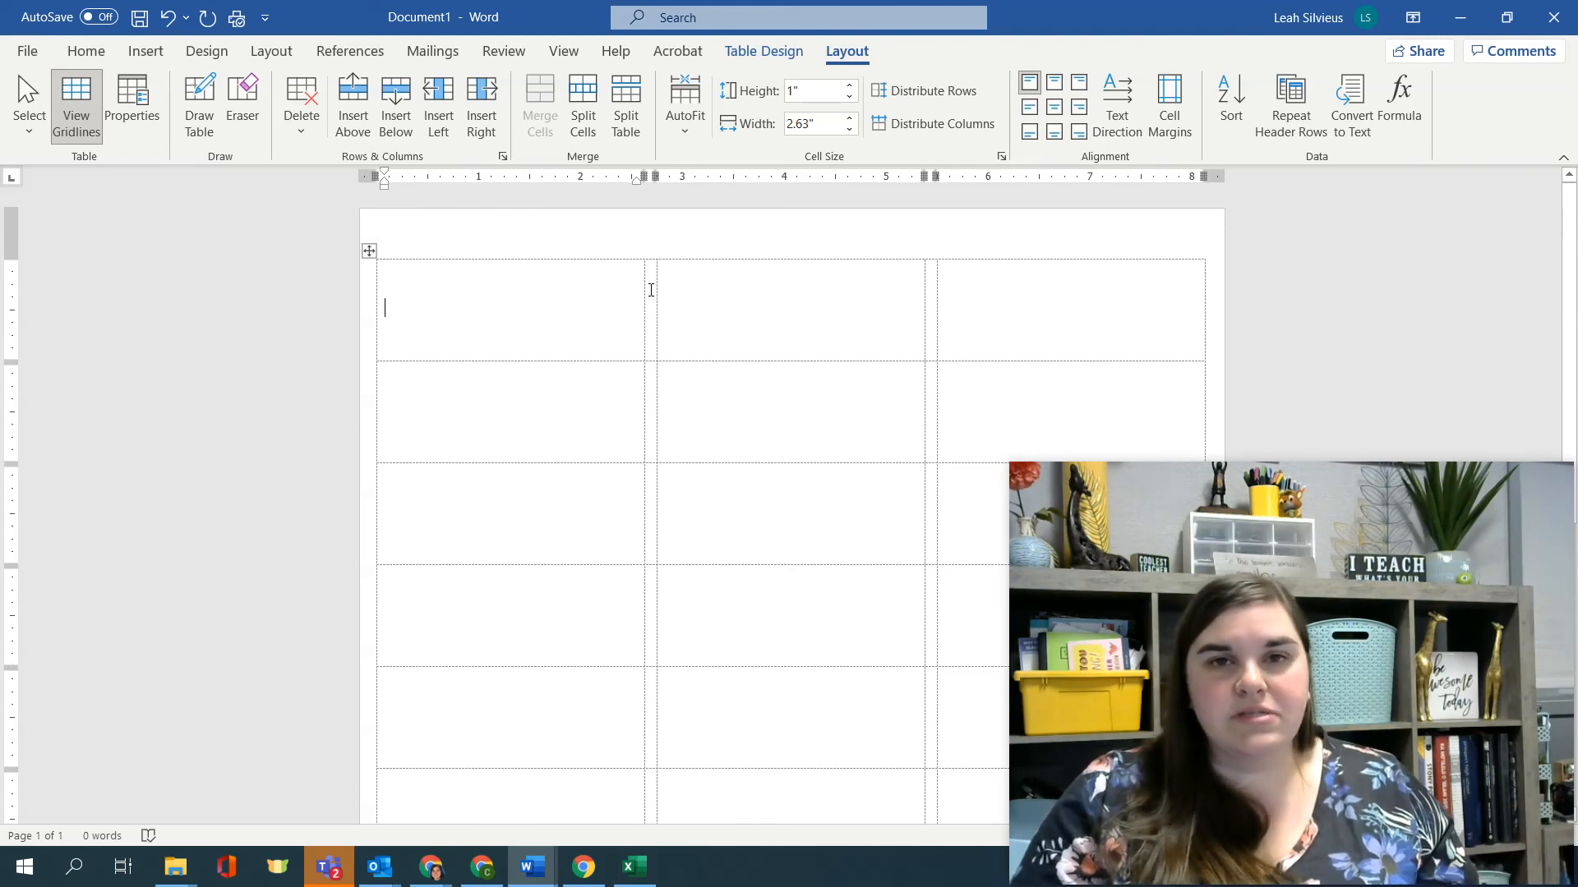
pyautogui.click(433, 51)
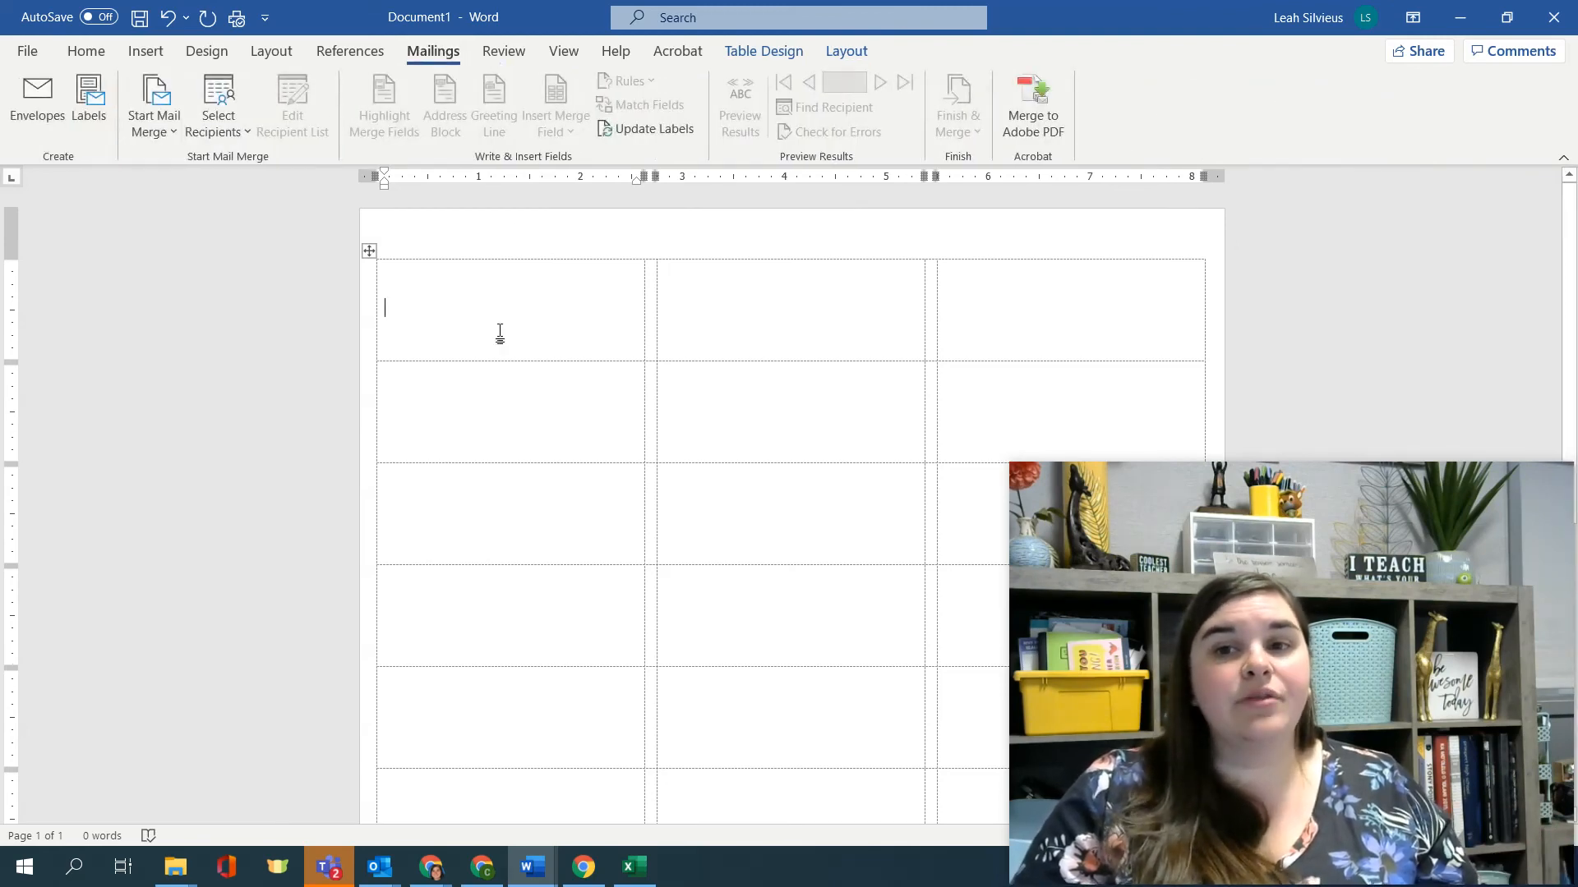